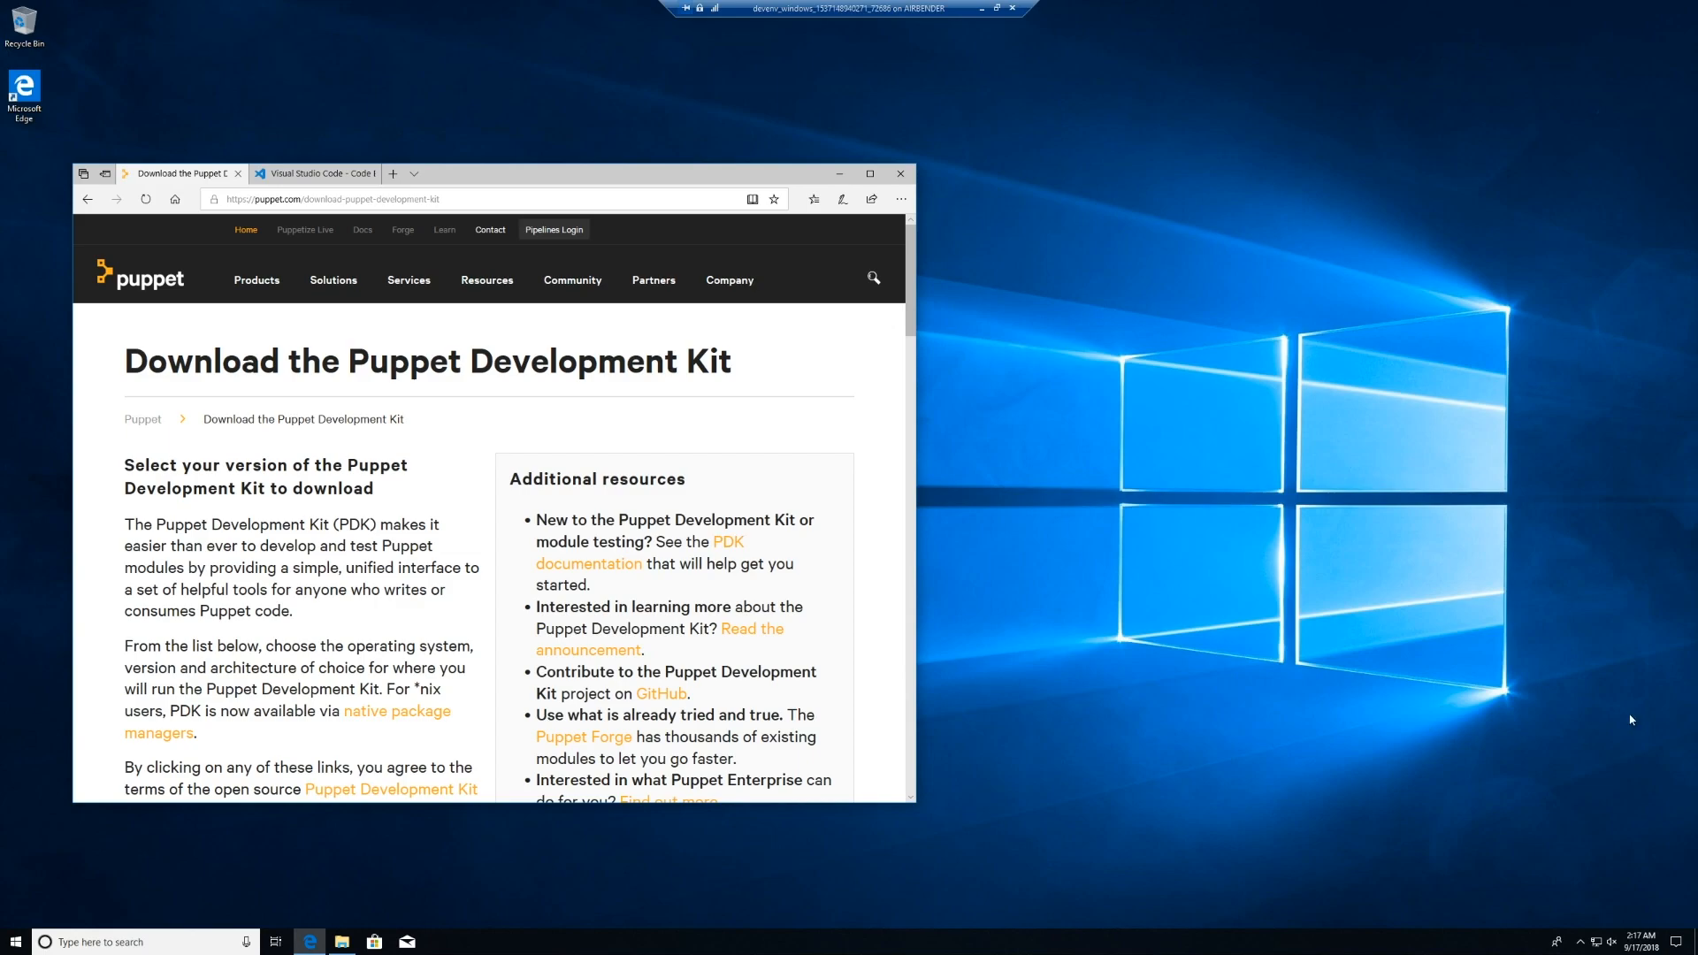
Scroll the PDK downloads to the Windows entry, switch to the VS Code site, and open Downloads
{"action": "scroll", "scroll_direction": "down", "scroll_amount": 3}
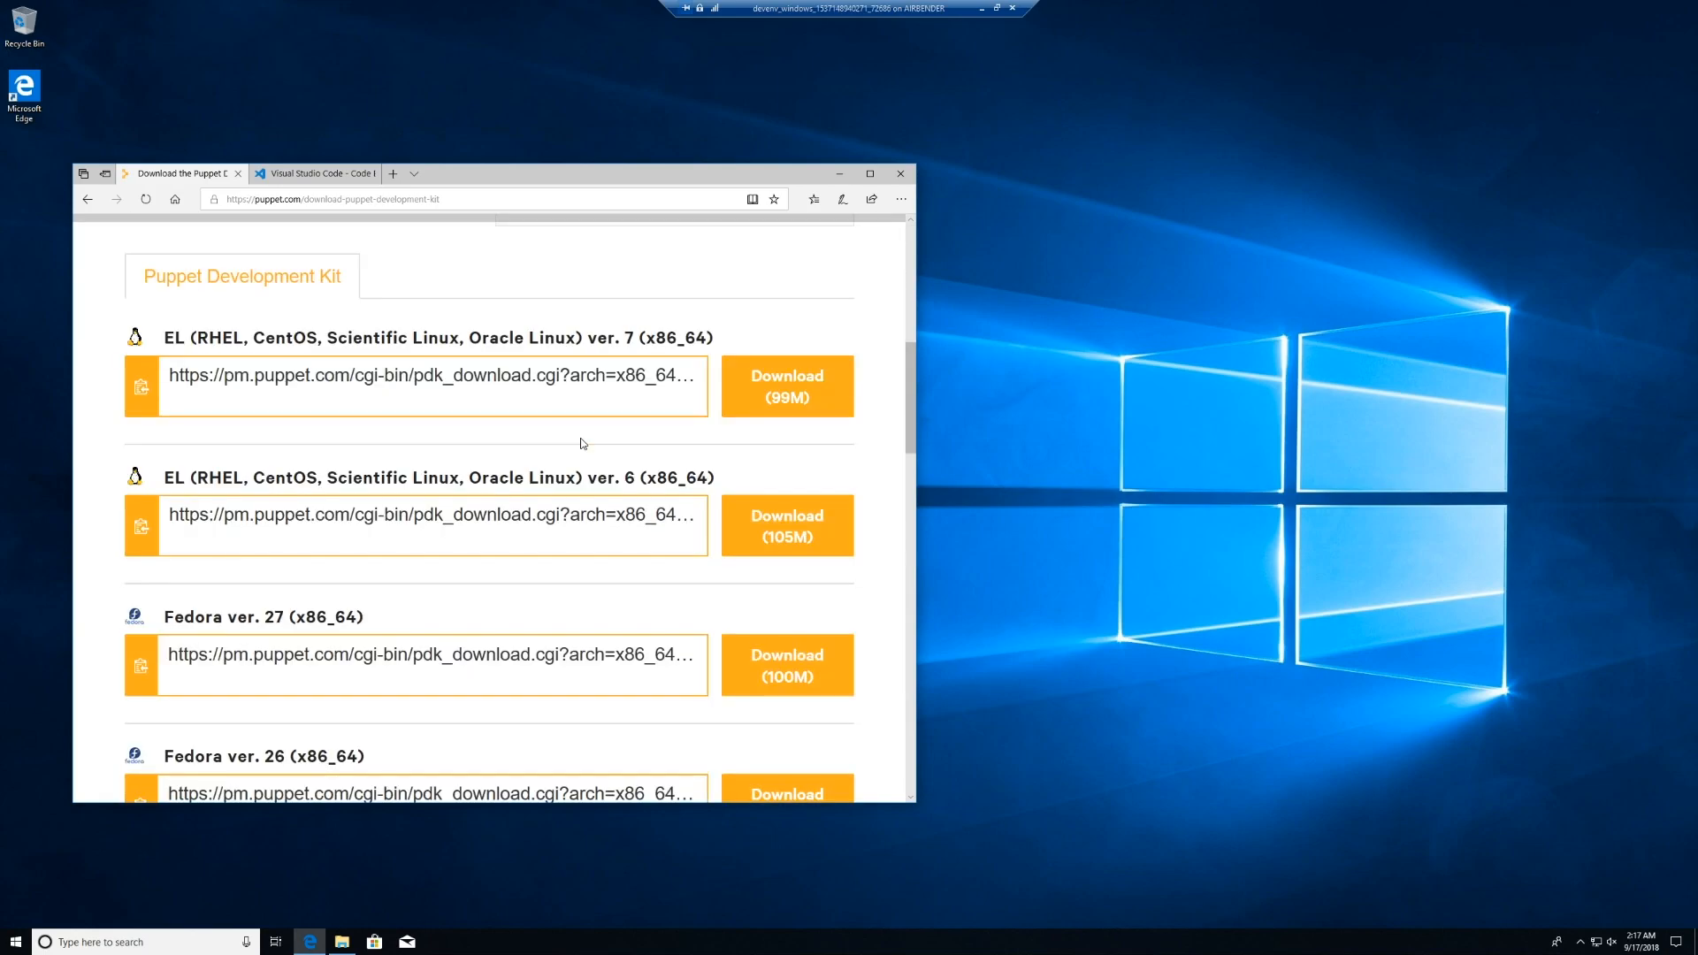
{"action": "scroll", "scroll_direction": "down", "scroll_amount": 3}
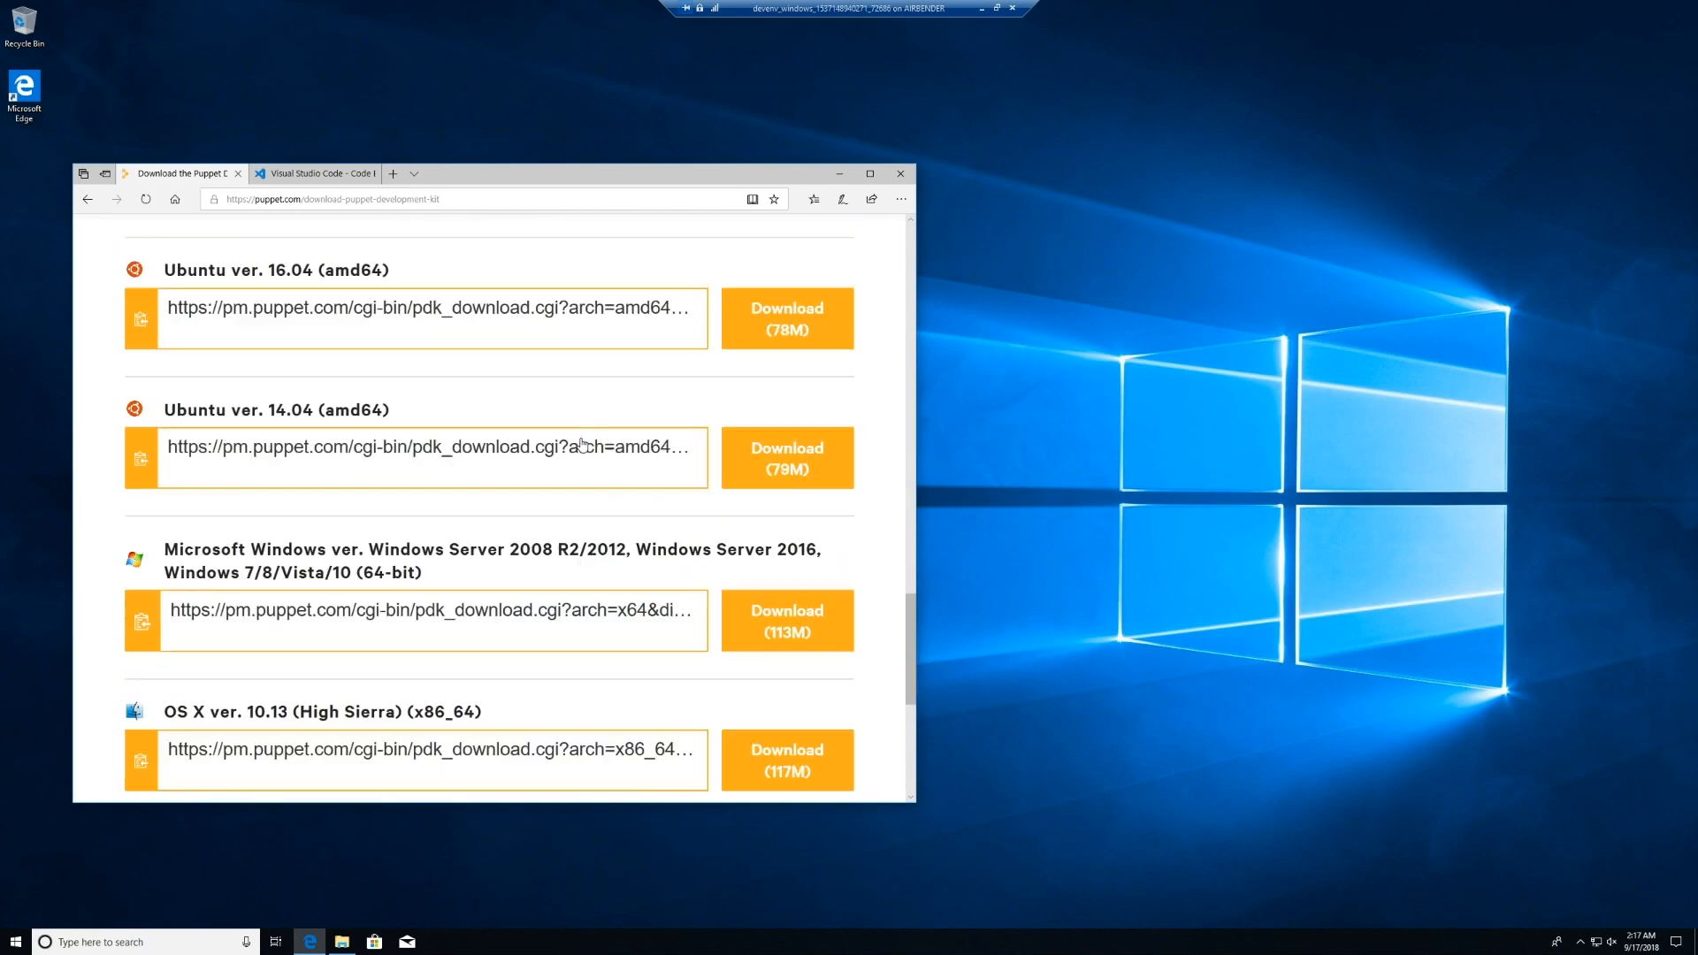
{"action": "scroll", "scroll_direction": "down", "scroll_amount": 3}
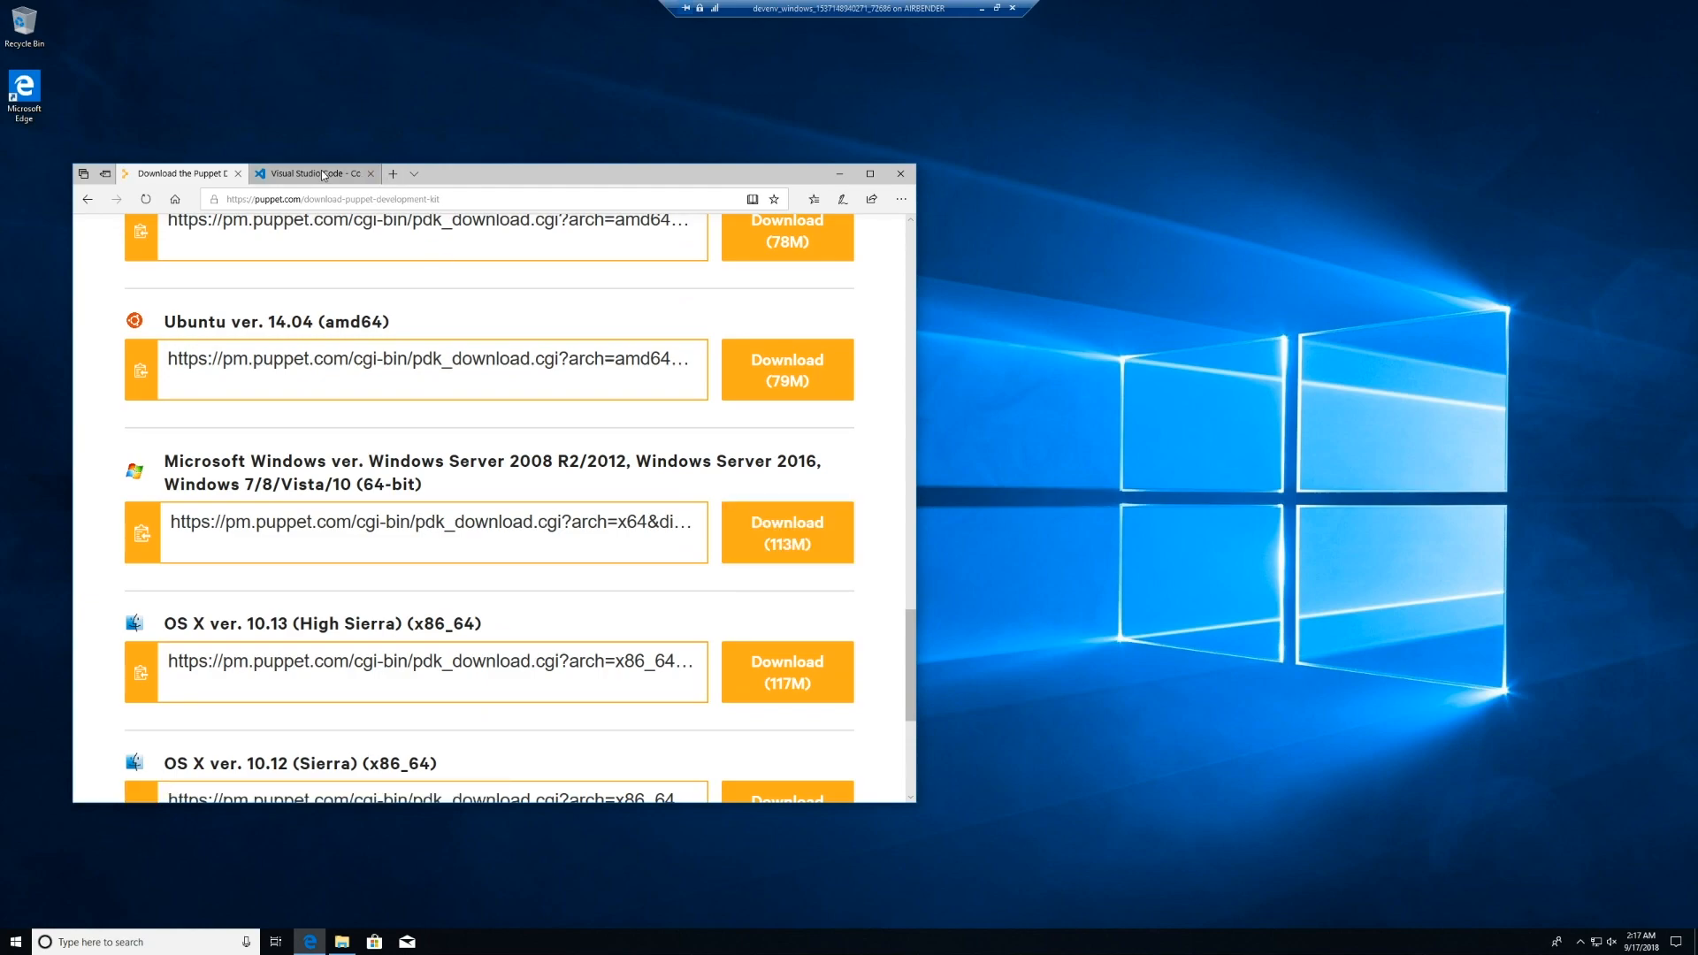
{"action": "left_click", "coordinate": [313, 173]}
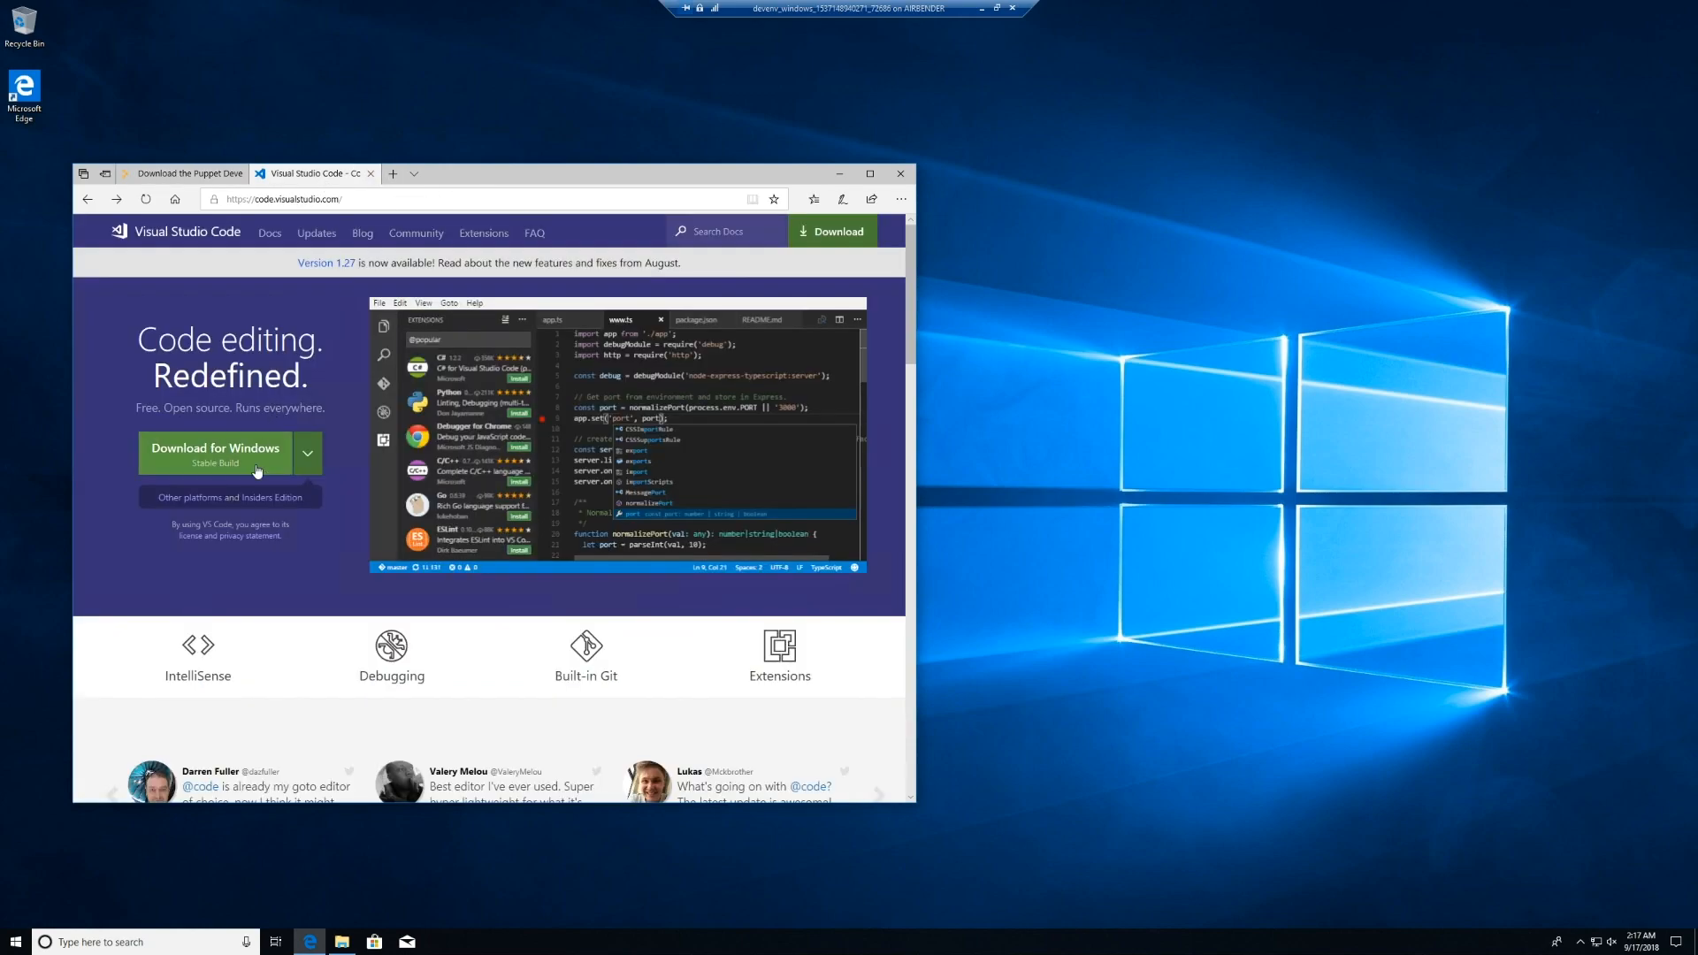
{"action": "left_click", "coordinate": [342, 941]}
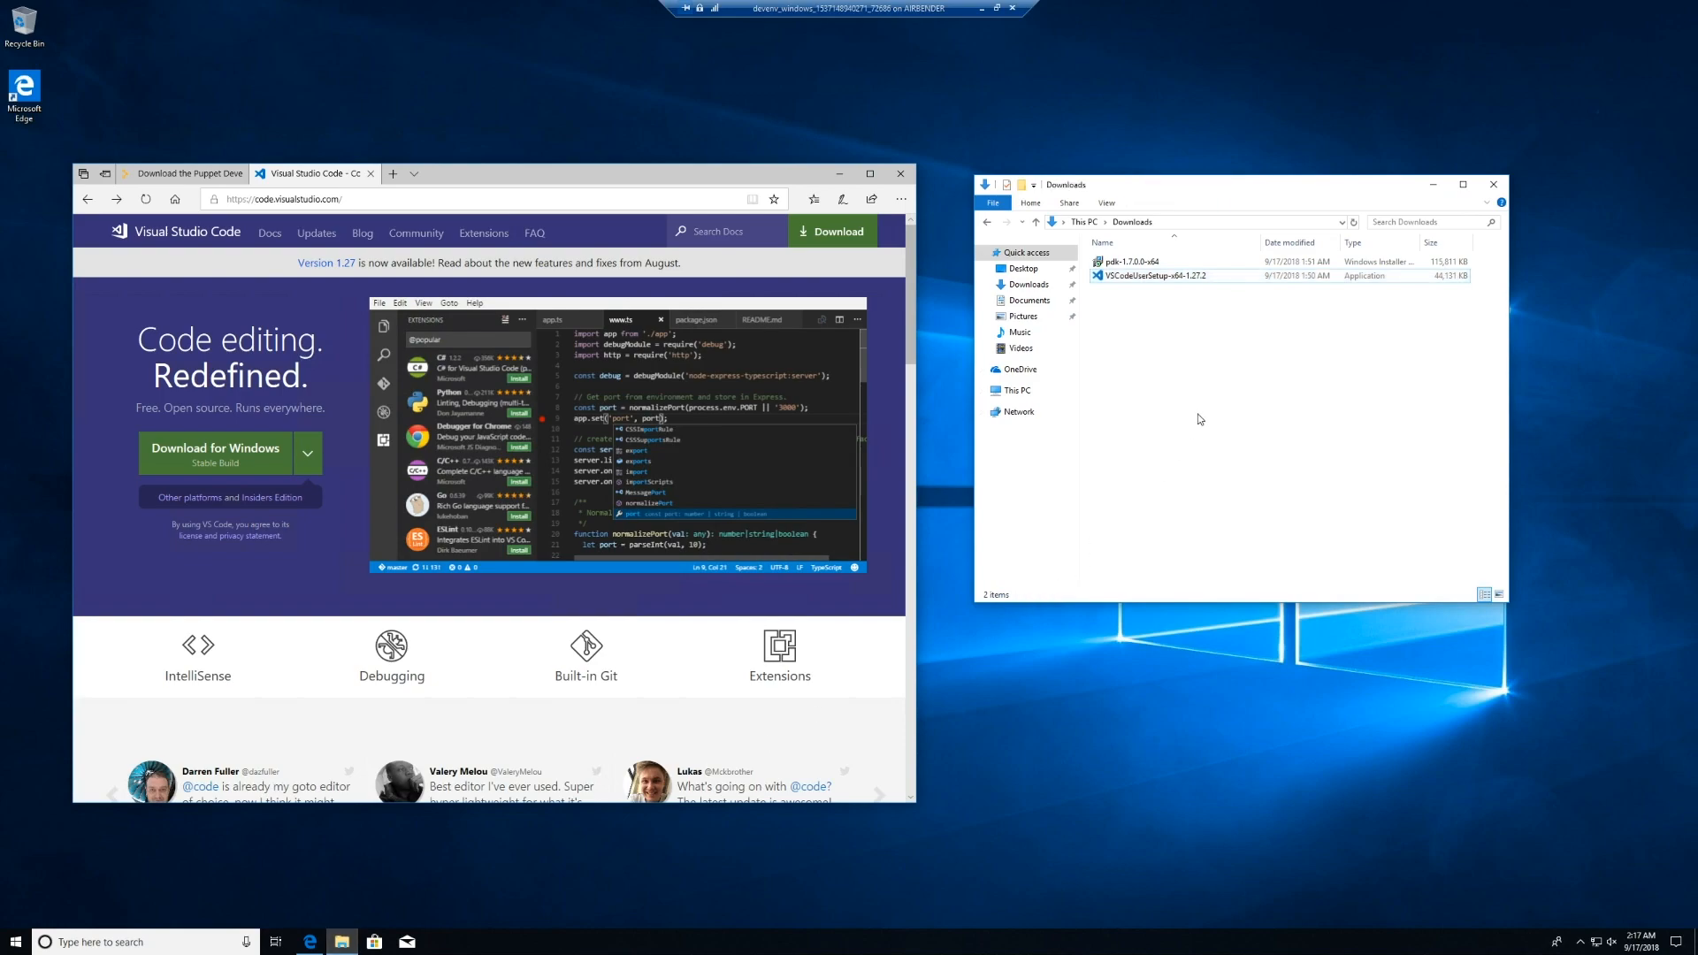
{"action": "mouse_move", "coordinate": [1161, 336]}
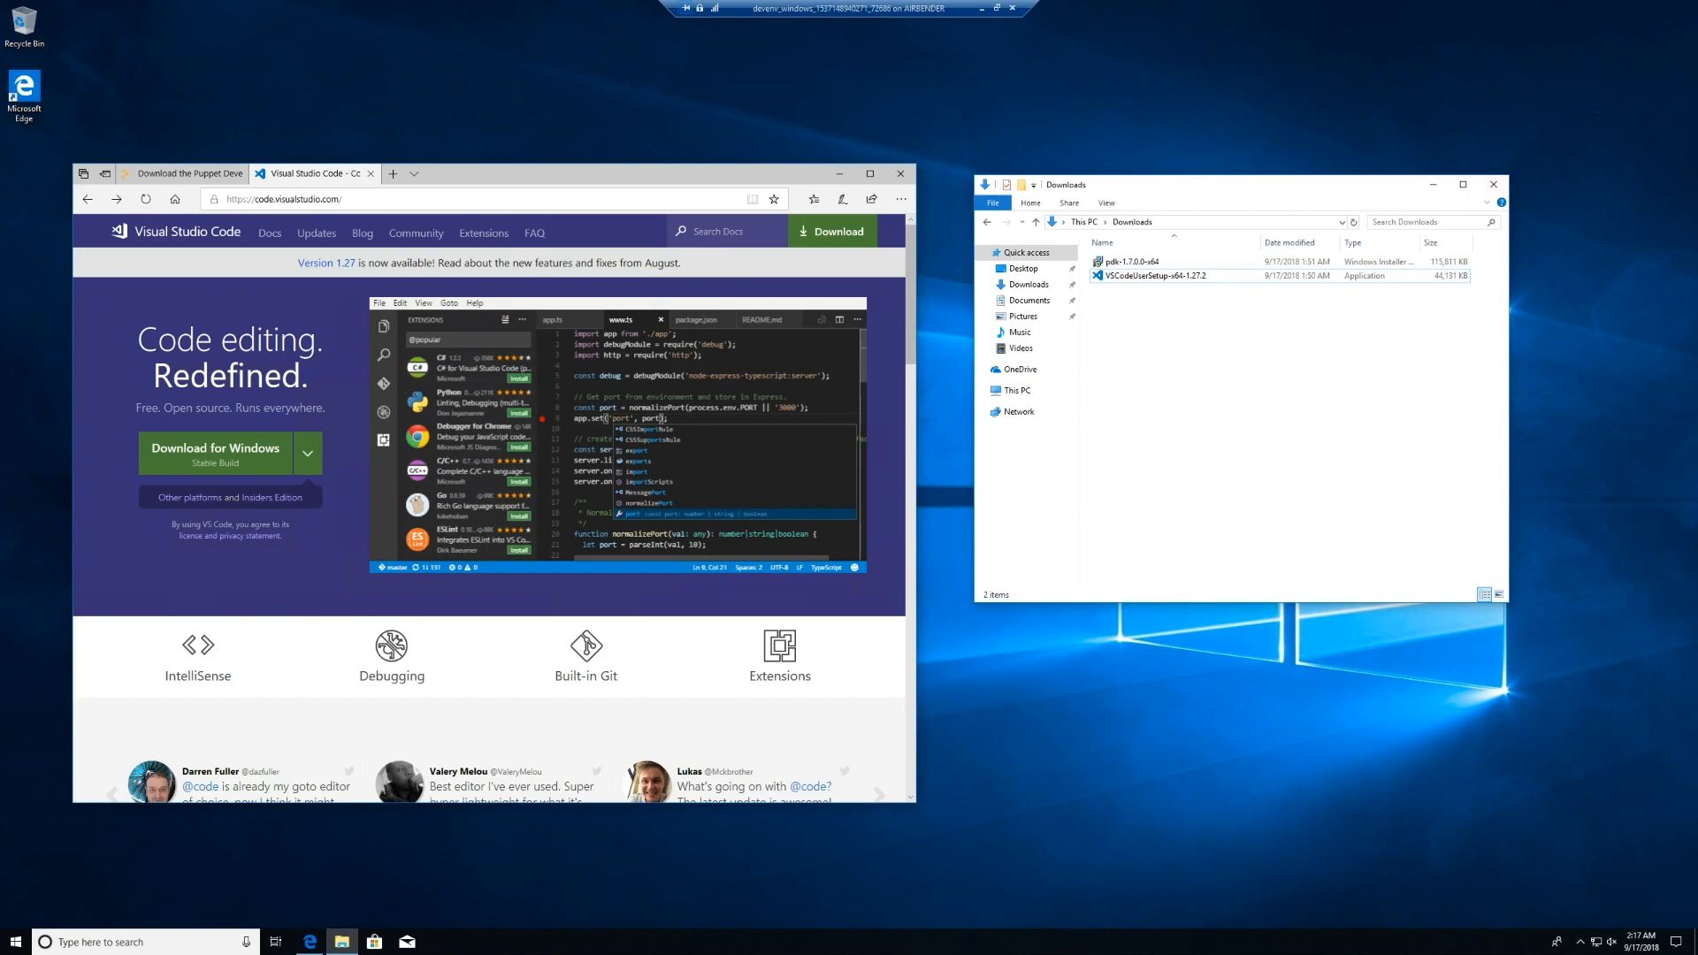
Advance the PDK setup and install Visual Studio Code through to Finish
{"action": "double_click", "coordinate": [1130, 261]}
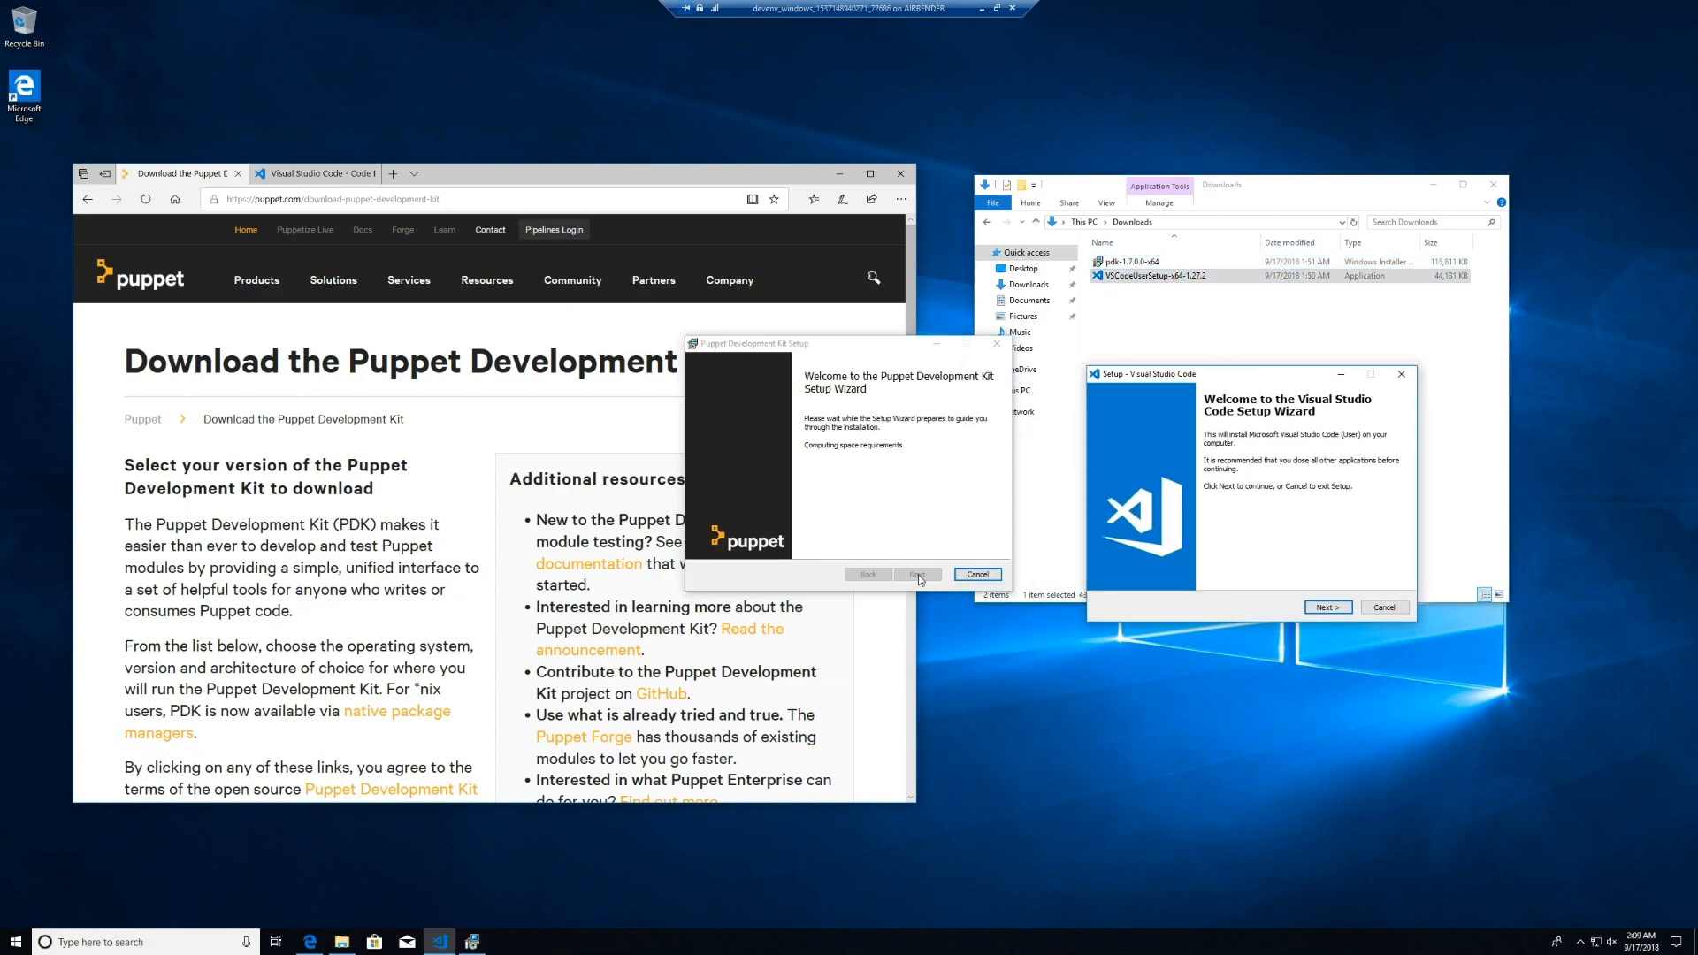
{"action": "left_click", "coordinate": [918, 574]}
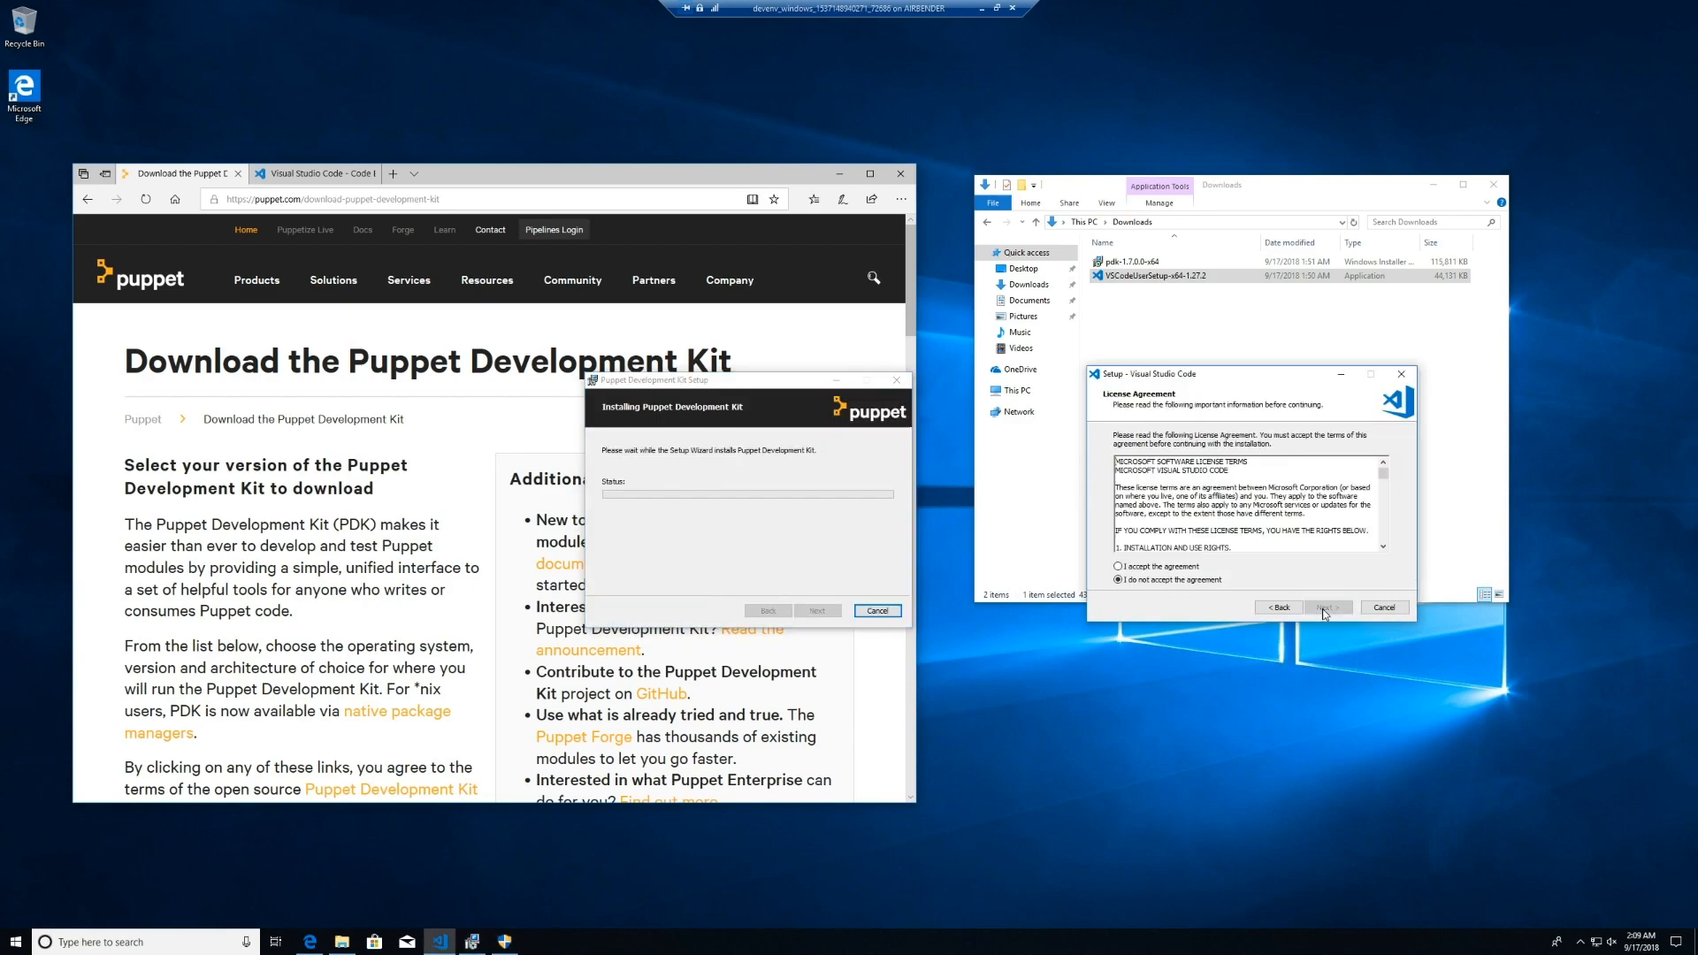
{"action": "left_click", "coordinate": [1325, 606]}
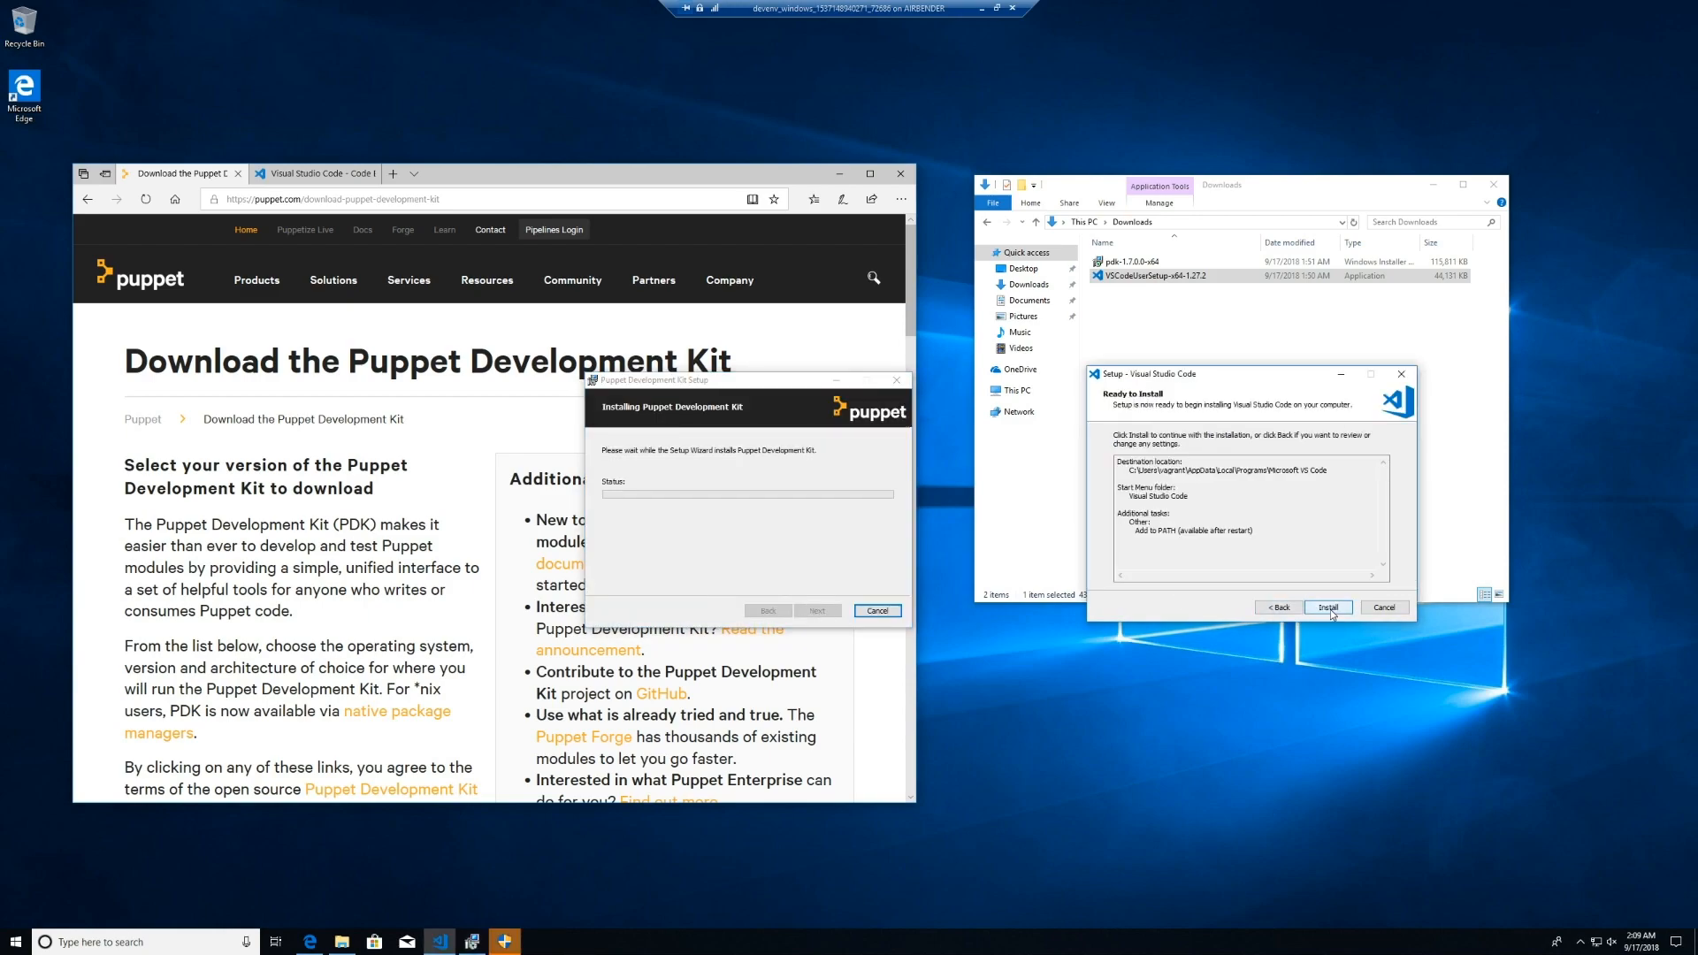
{"action": "left_click", "coordinate": [1327, 607]}
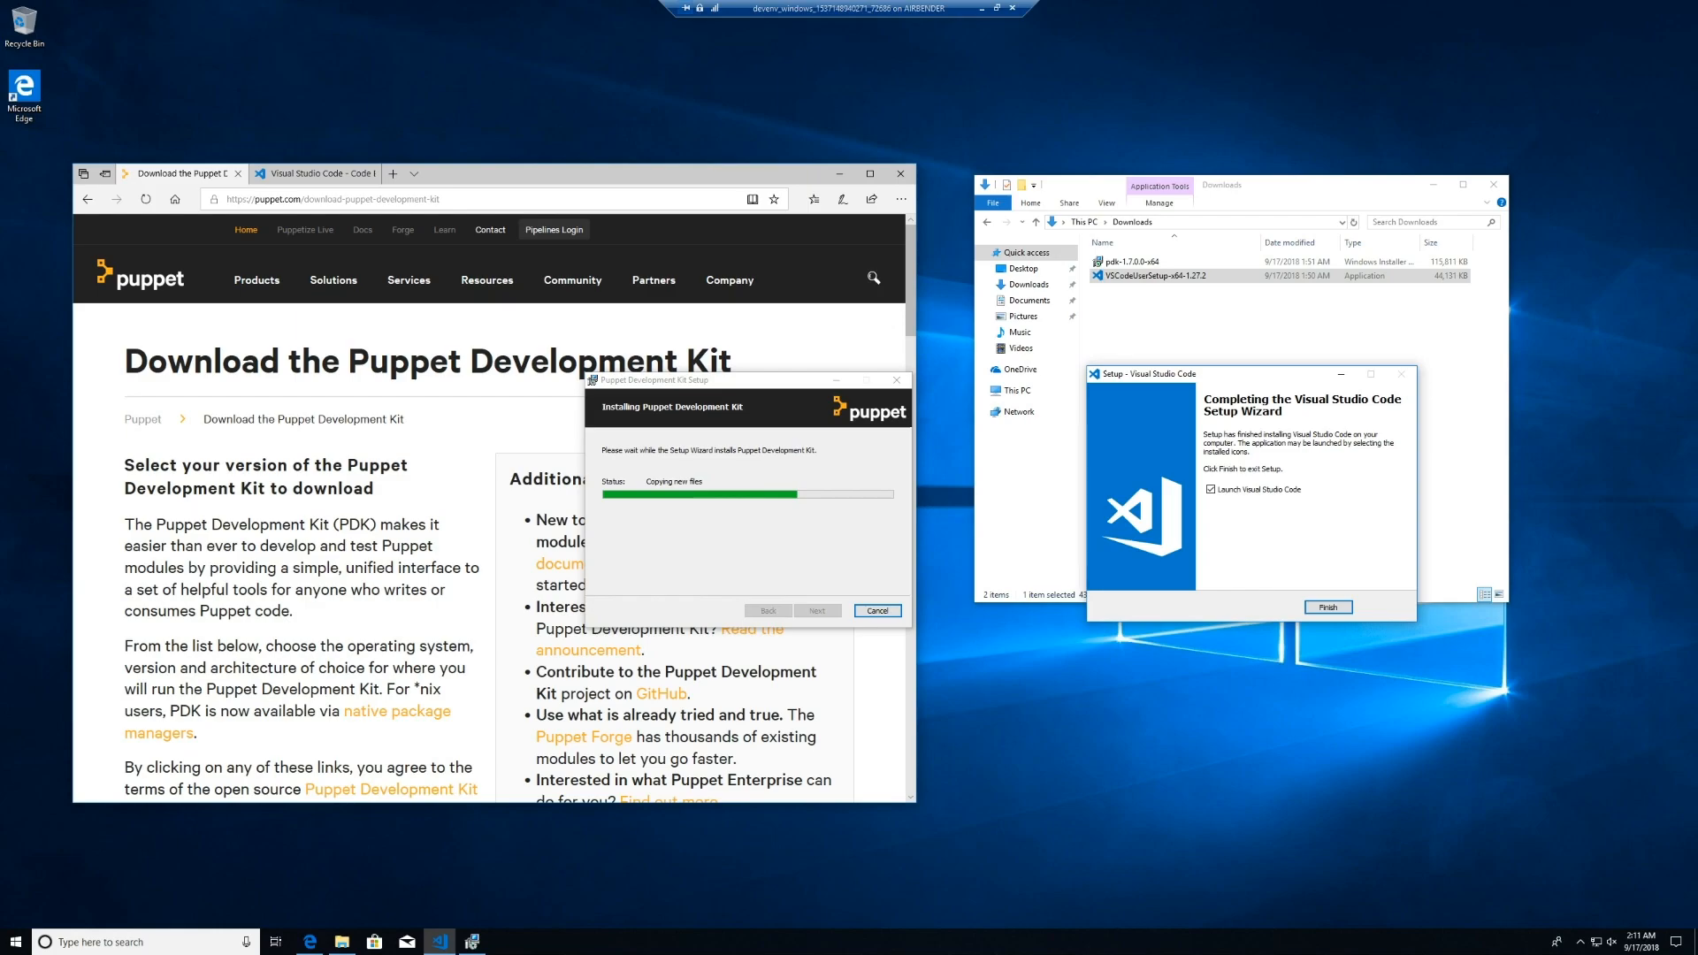
{"action": "left_click", "coordinate": [1327, 606]}
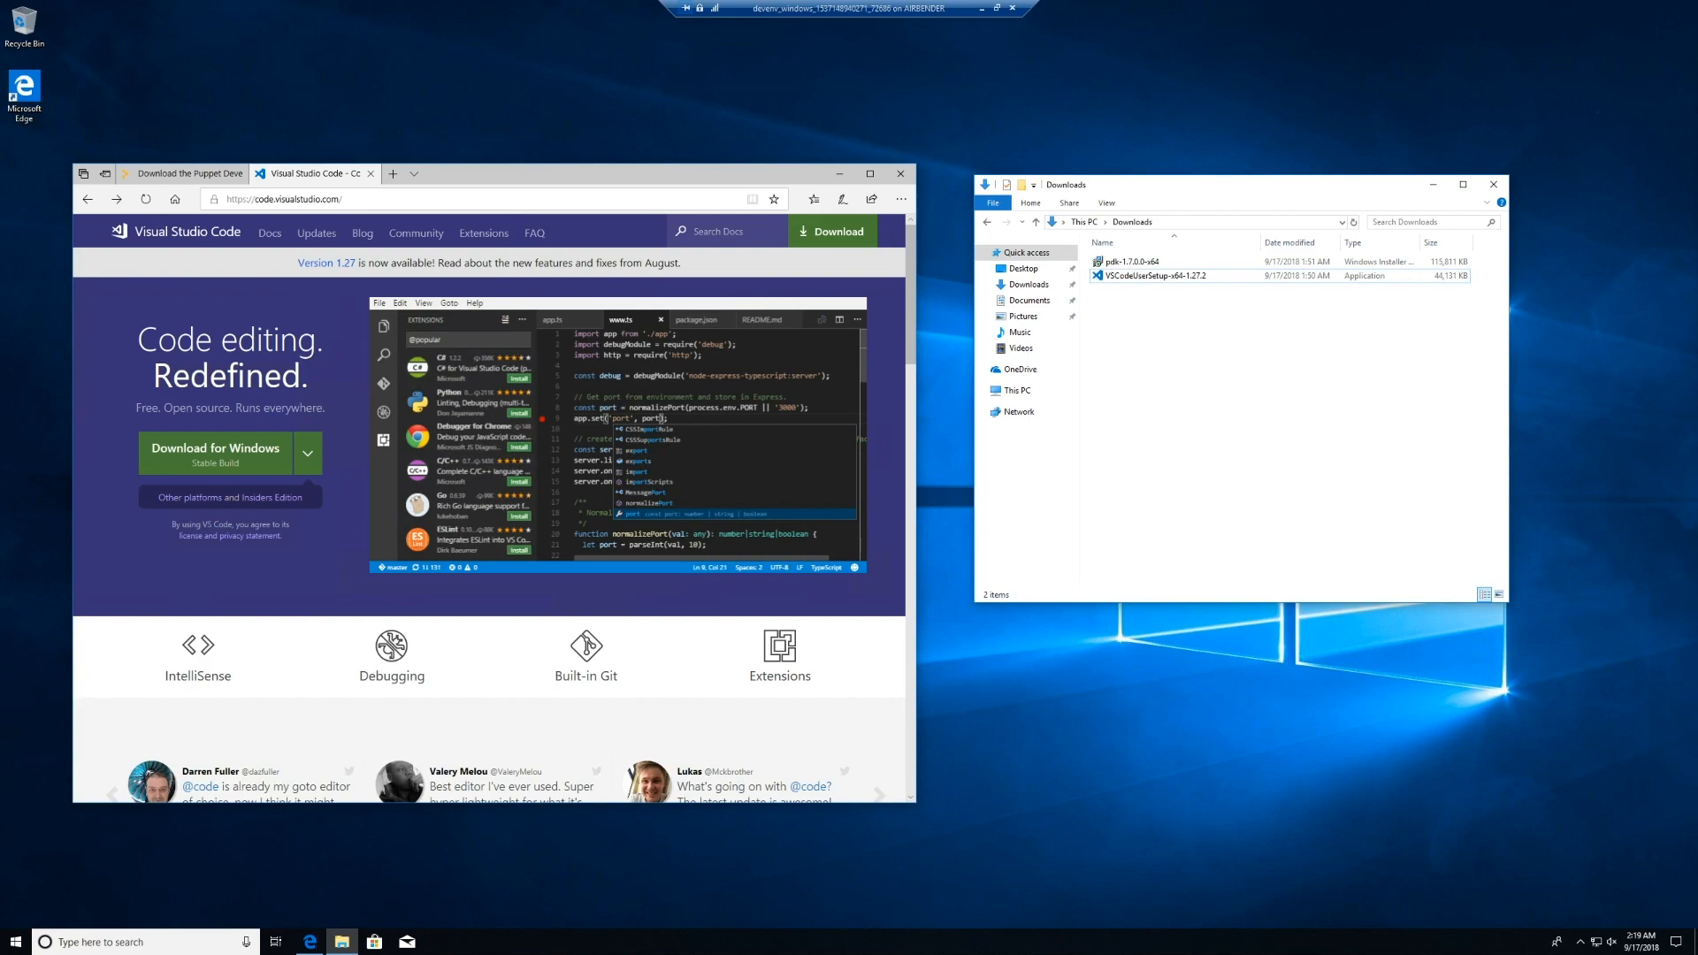
{"action": "mouse_move", "coordinate": [1245, 801]}
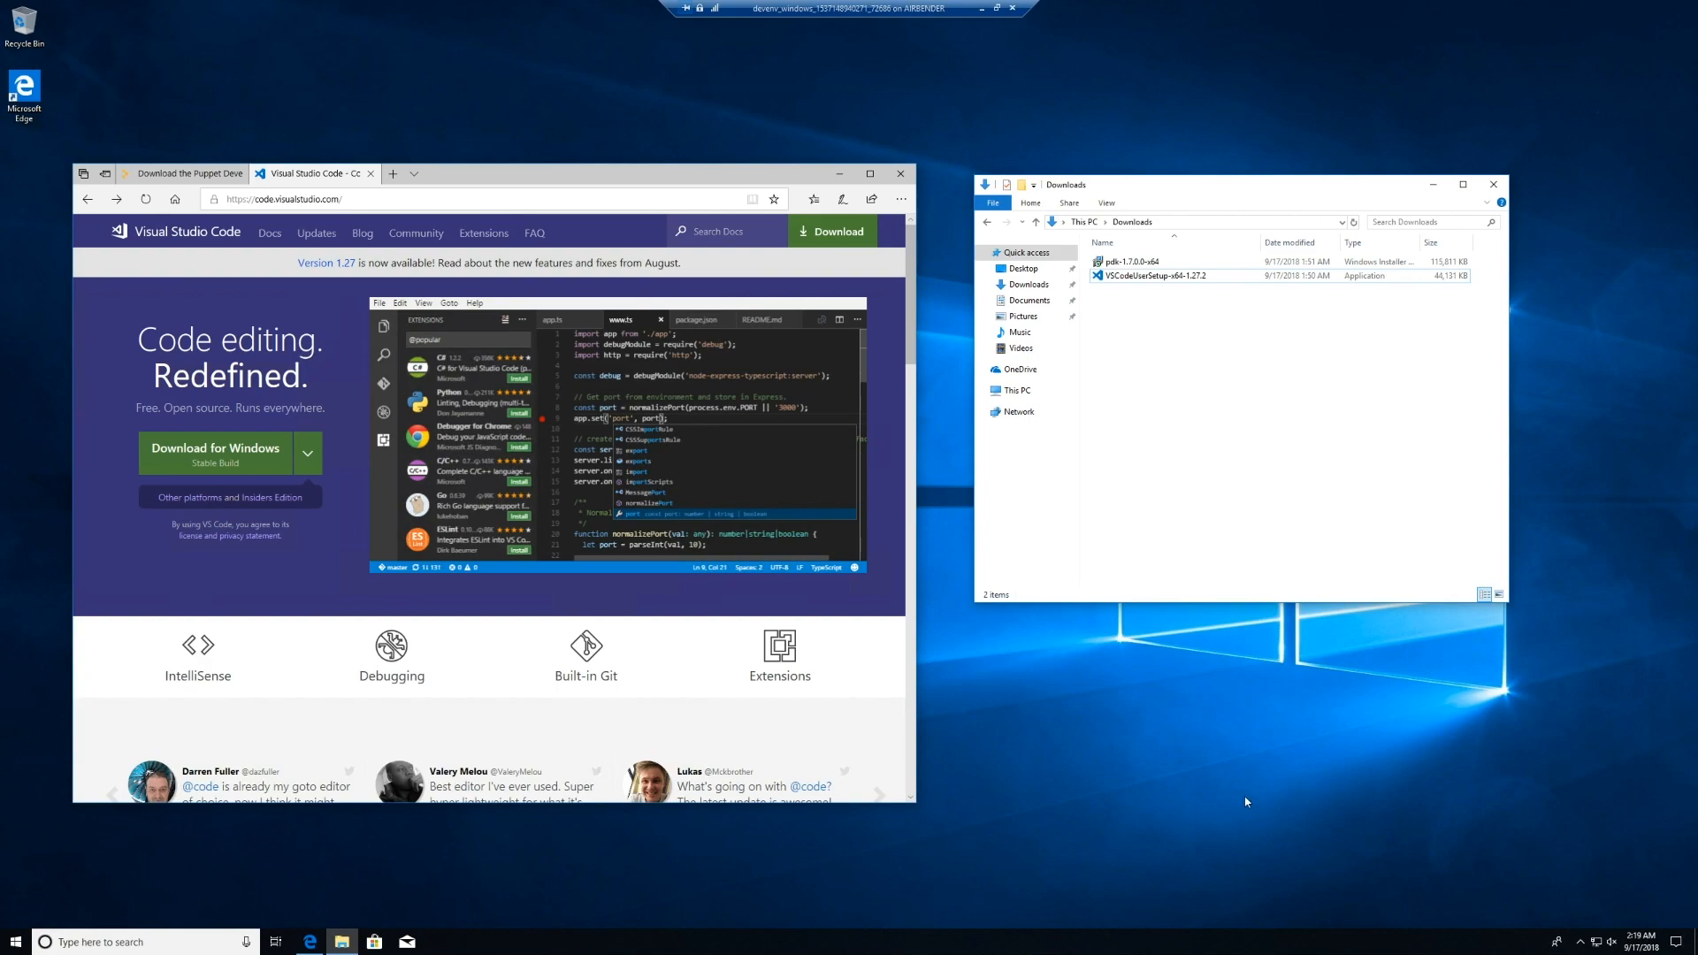
{"action": "mouse_move", "coordinate": [1239, 790]}
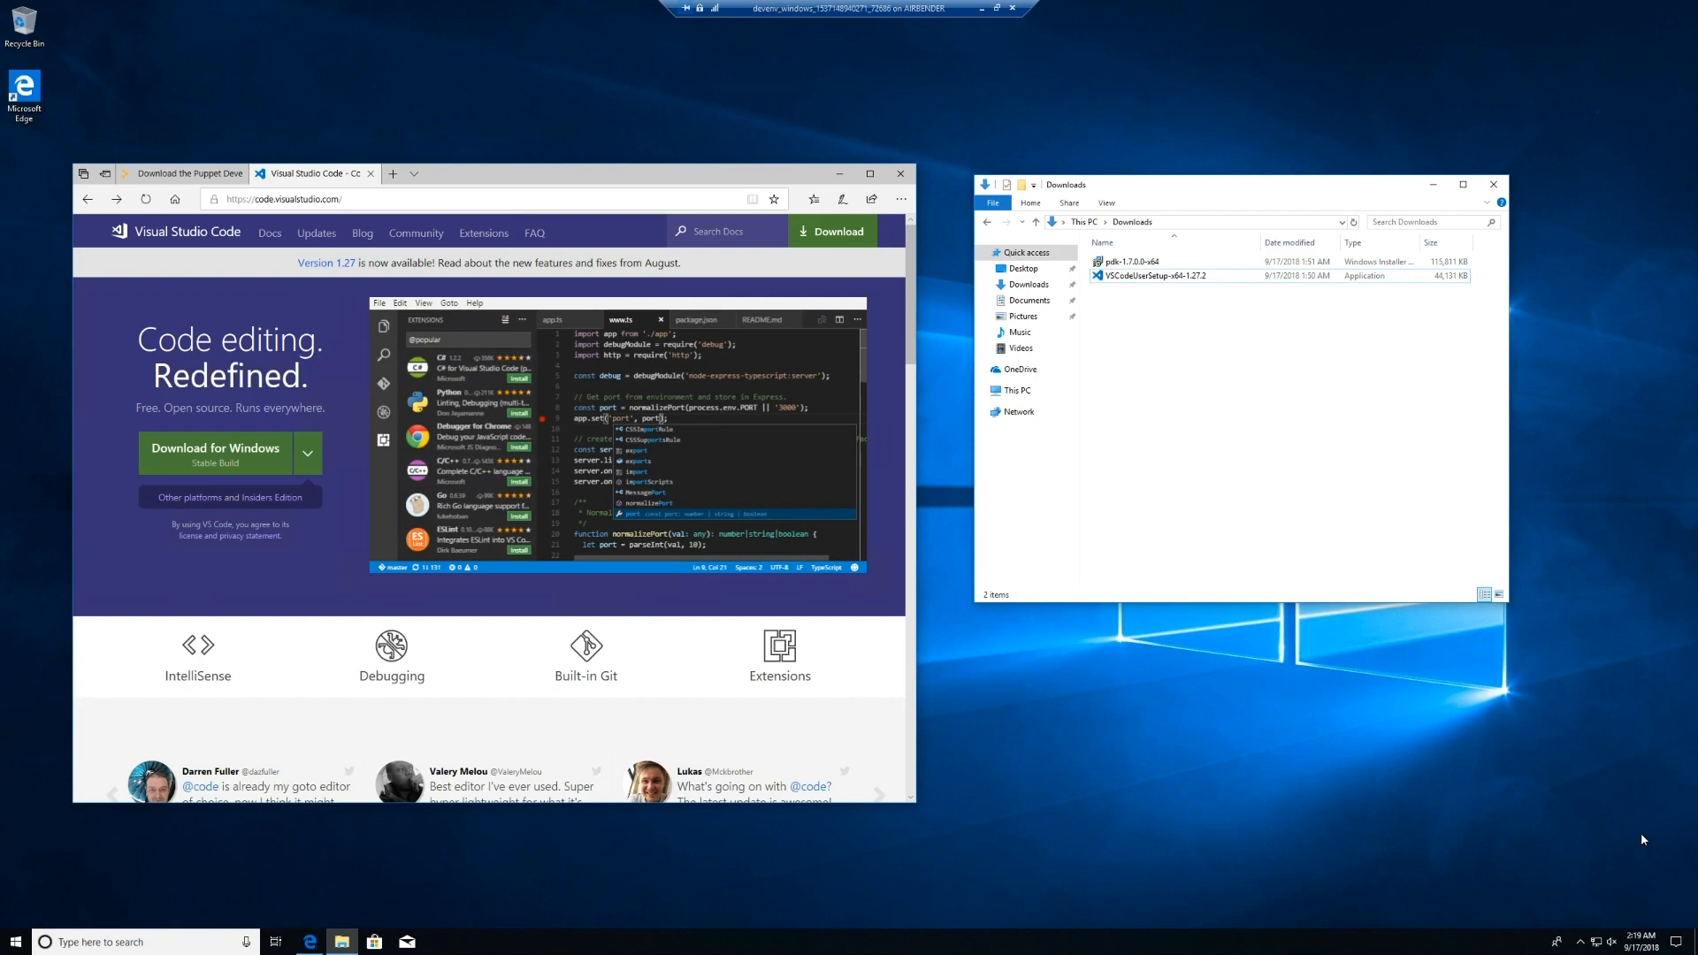
Launch Visual Studio Code from the Start menu
{"action": "left_click", "coordinate": [14, 941]}
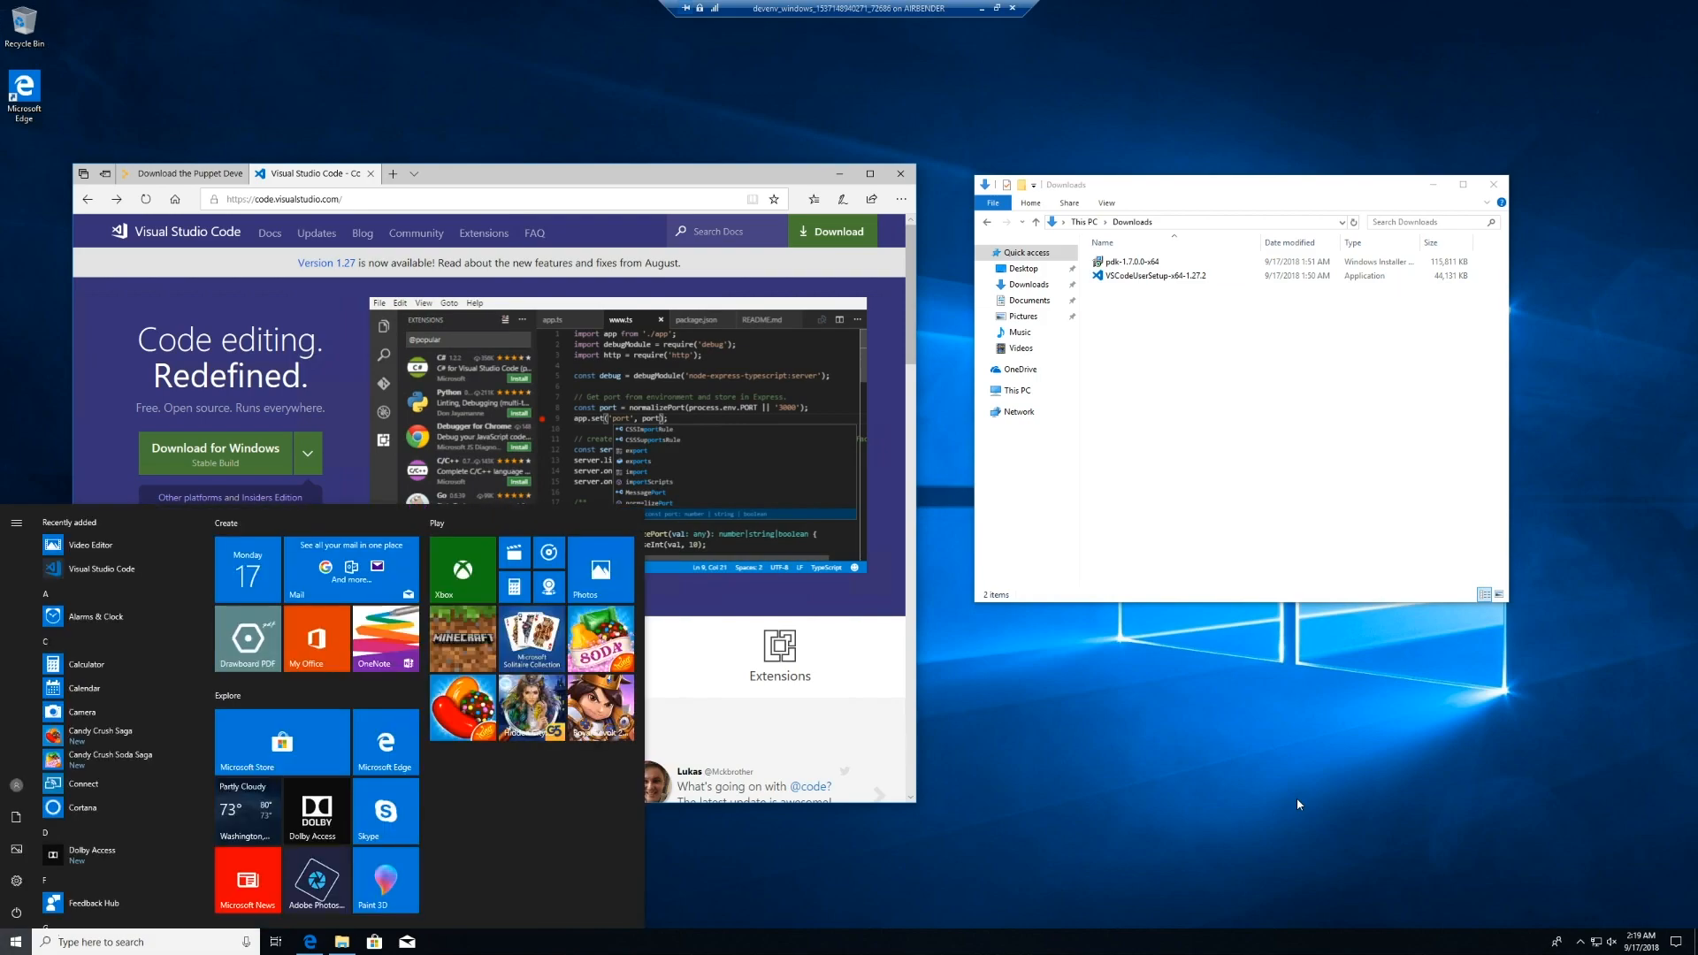
{"action": "left_click", "coordinate": [439, 941]}
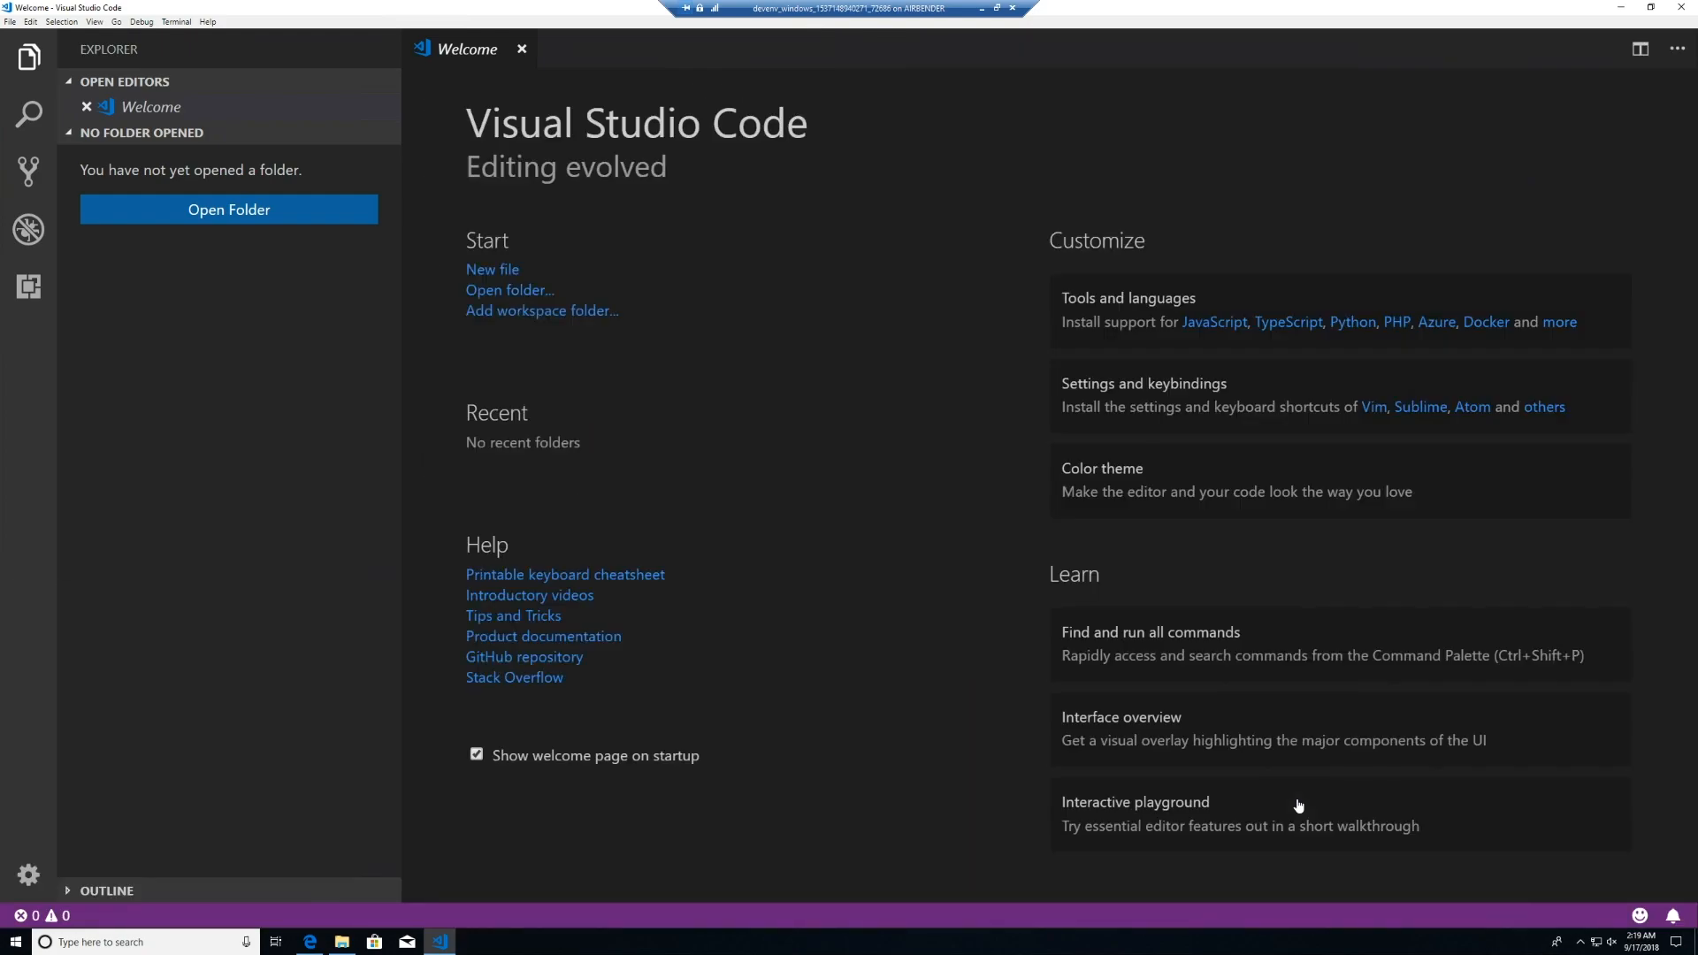
Create an untitled file and install the 'puppet' extension by James Pogran
{"action": "left_click", "coordinate": [28, 57]}
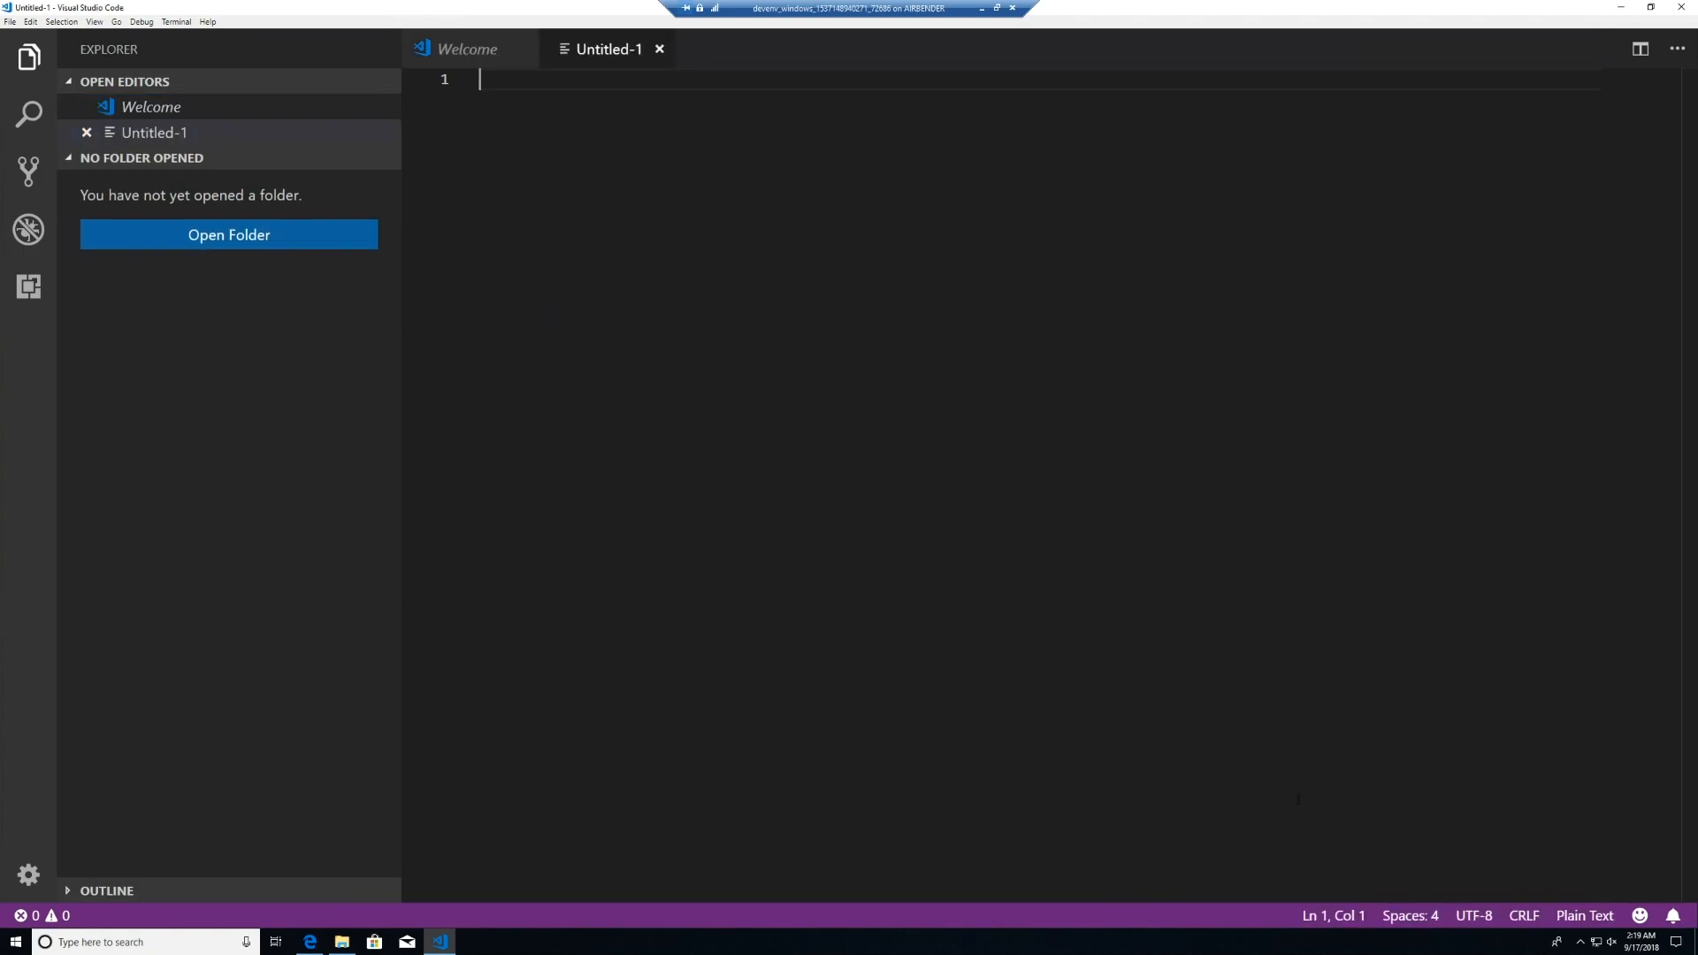
{"action": "mouse_move", "coordinate": [28, 287]}
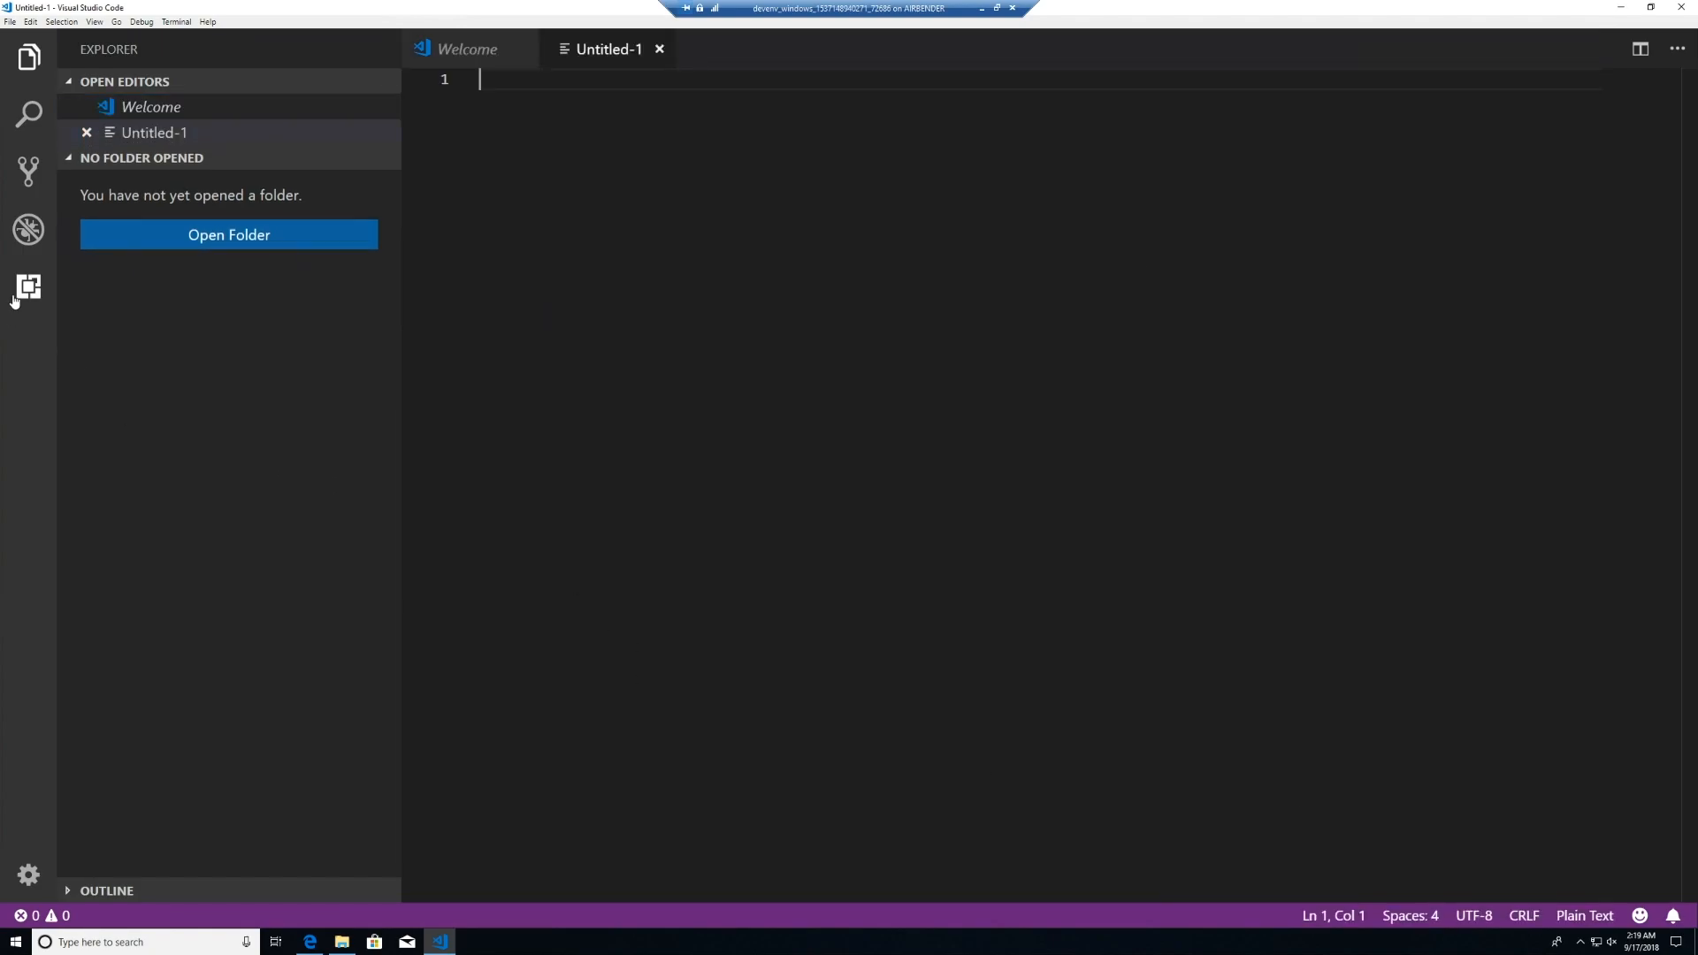
{"action": "left_click", "coordinate": [27, 288]}
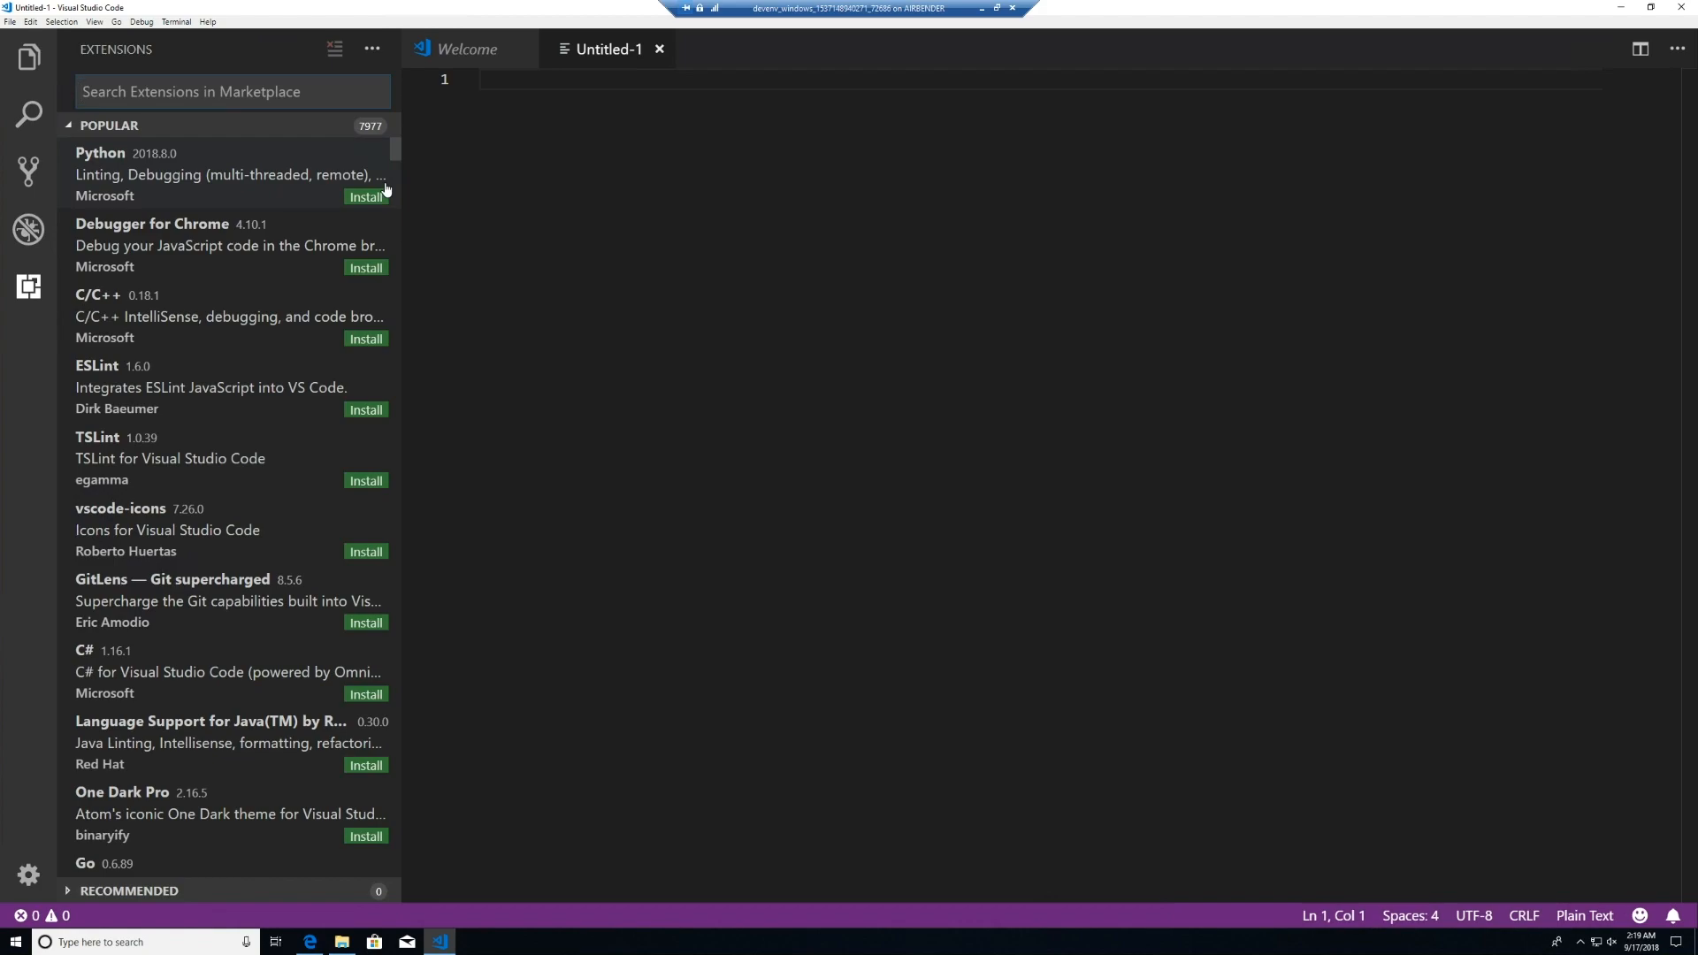
{"action": "type", "text": "puppet"}
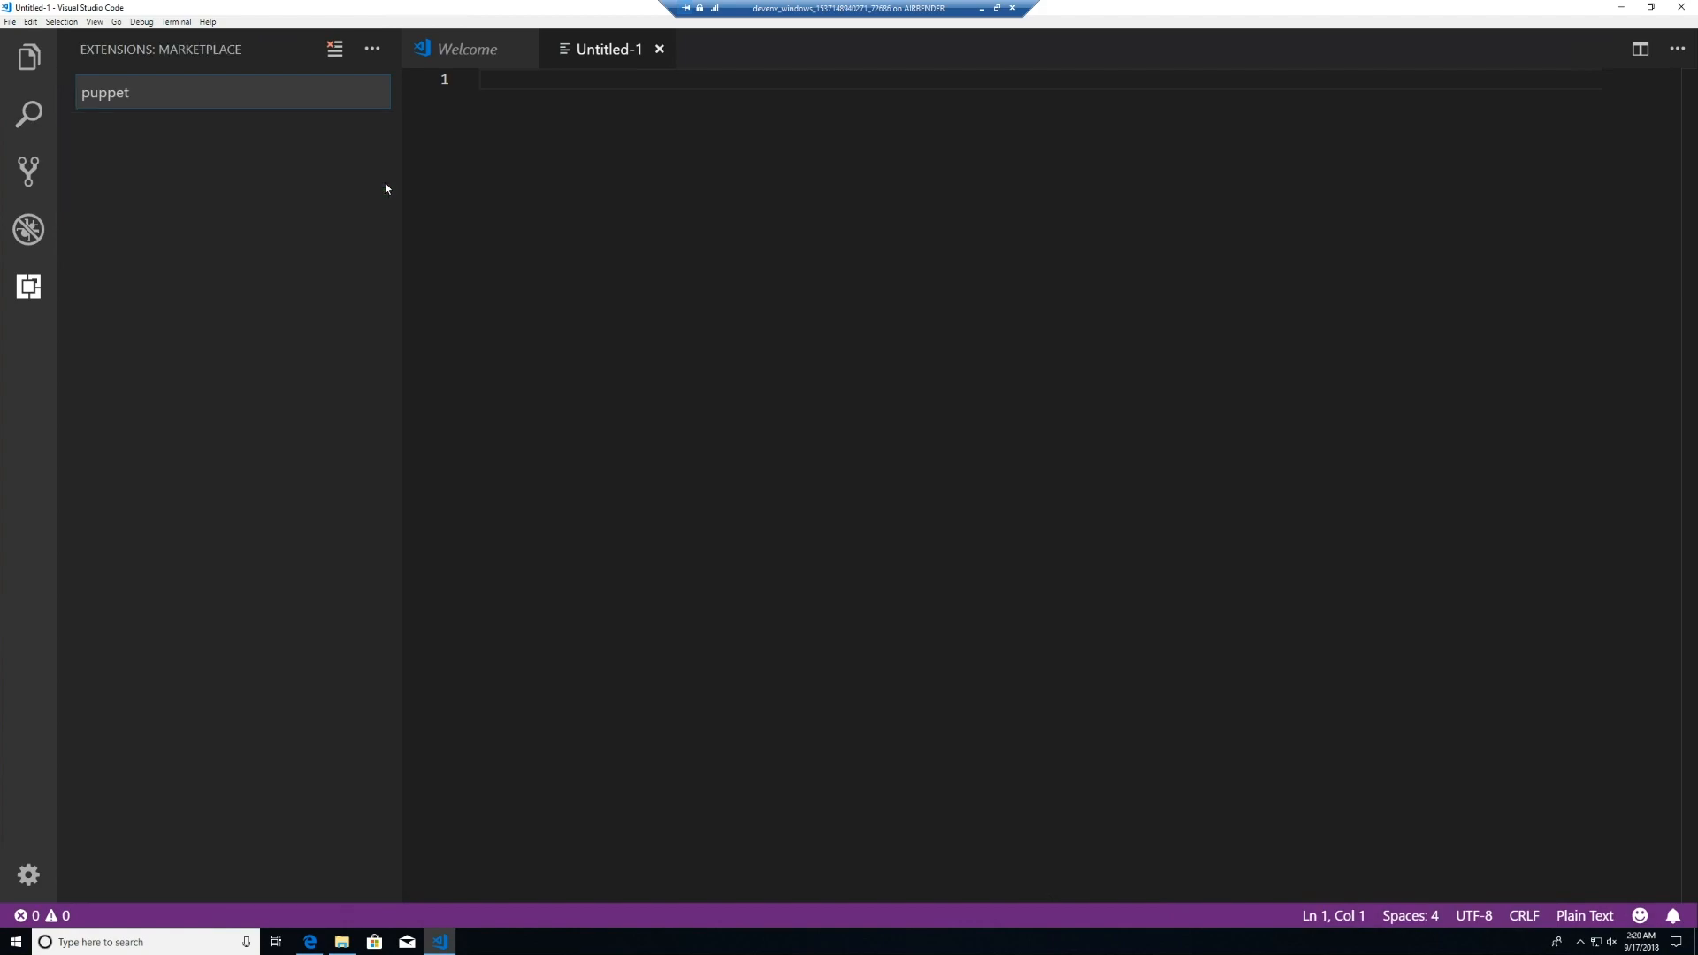
{"action": "left_click", "coordinate": [217, 148]}
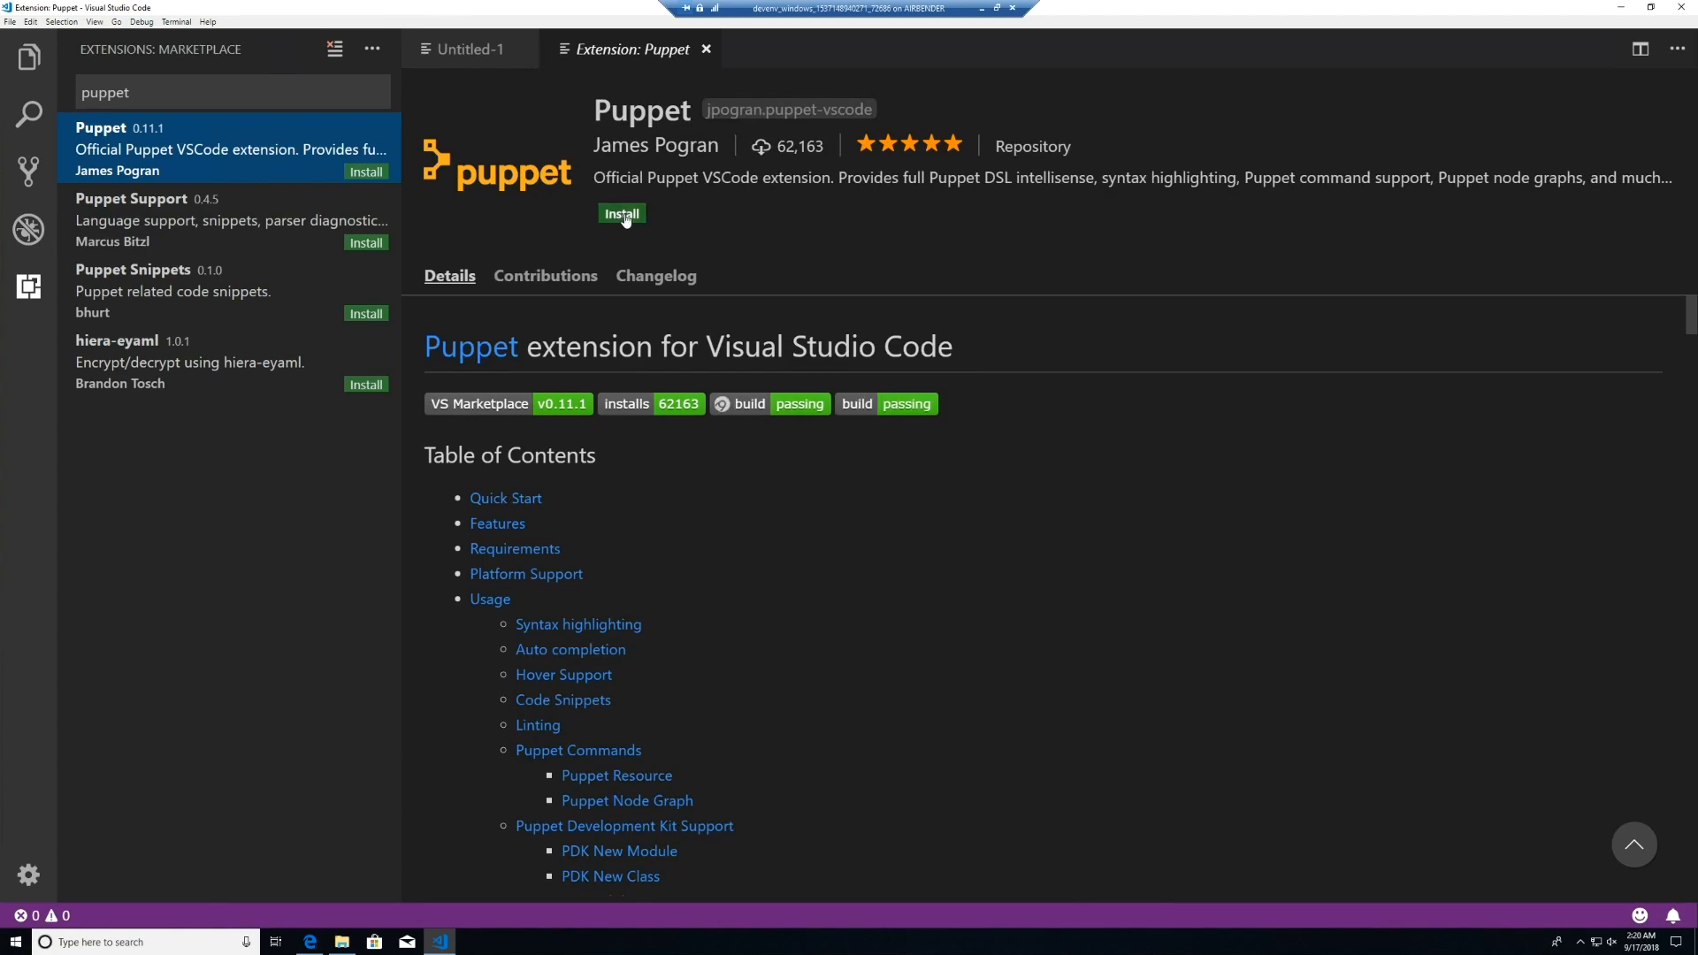
{"action": "left_click", "coordinate": [621, 214]}
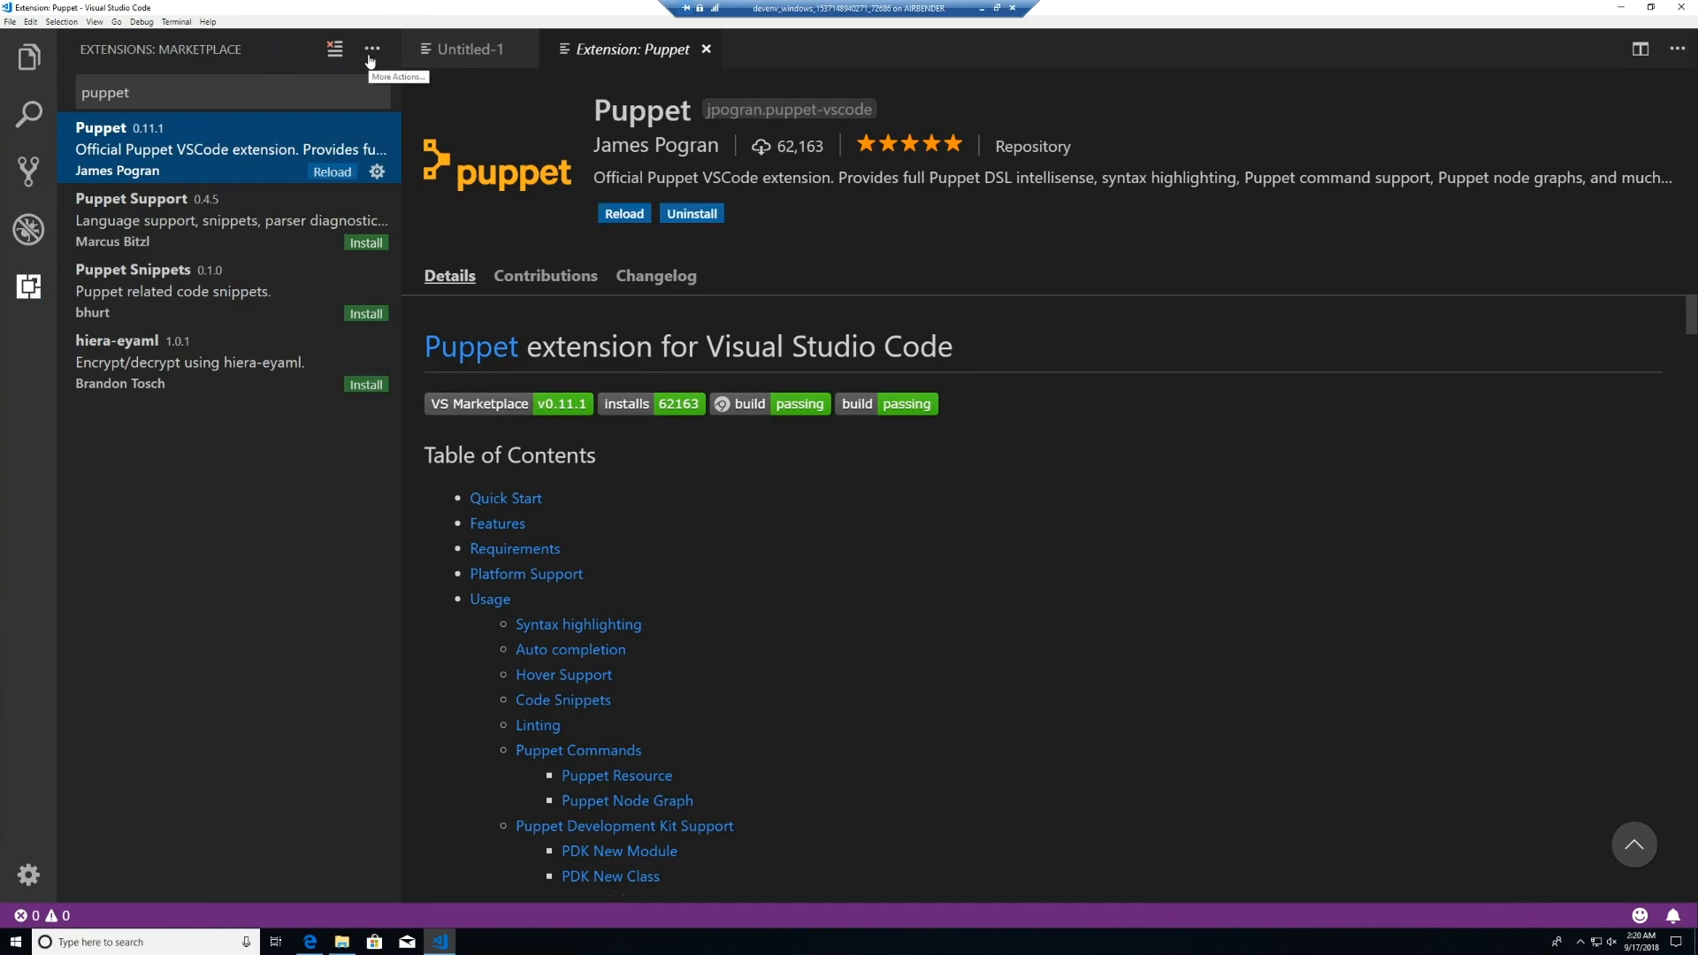
{"action": "left_click", "coordinate": [371, 49]}
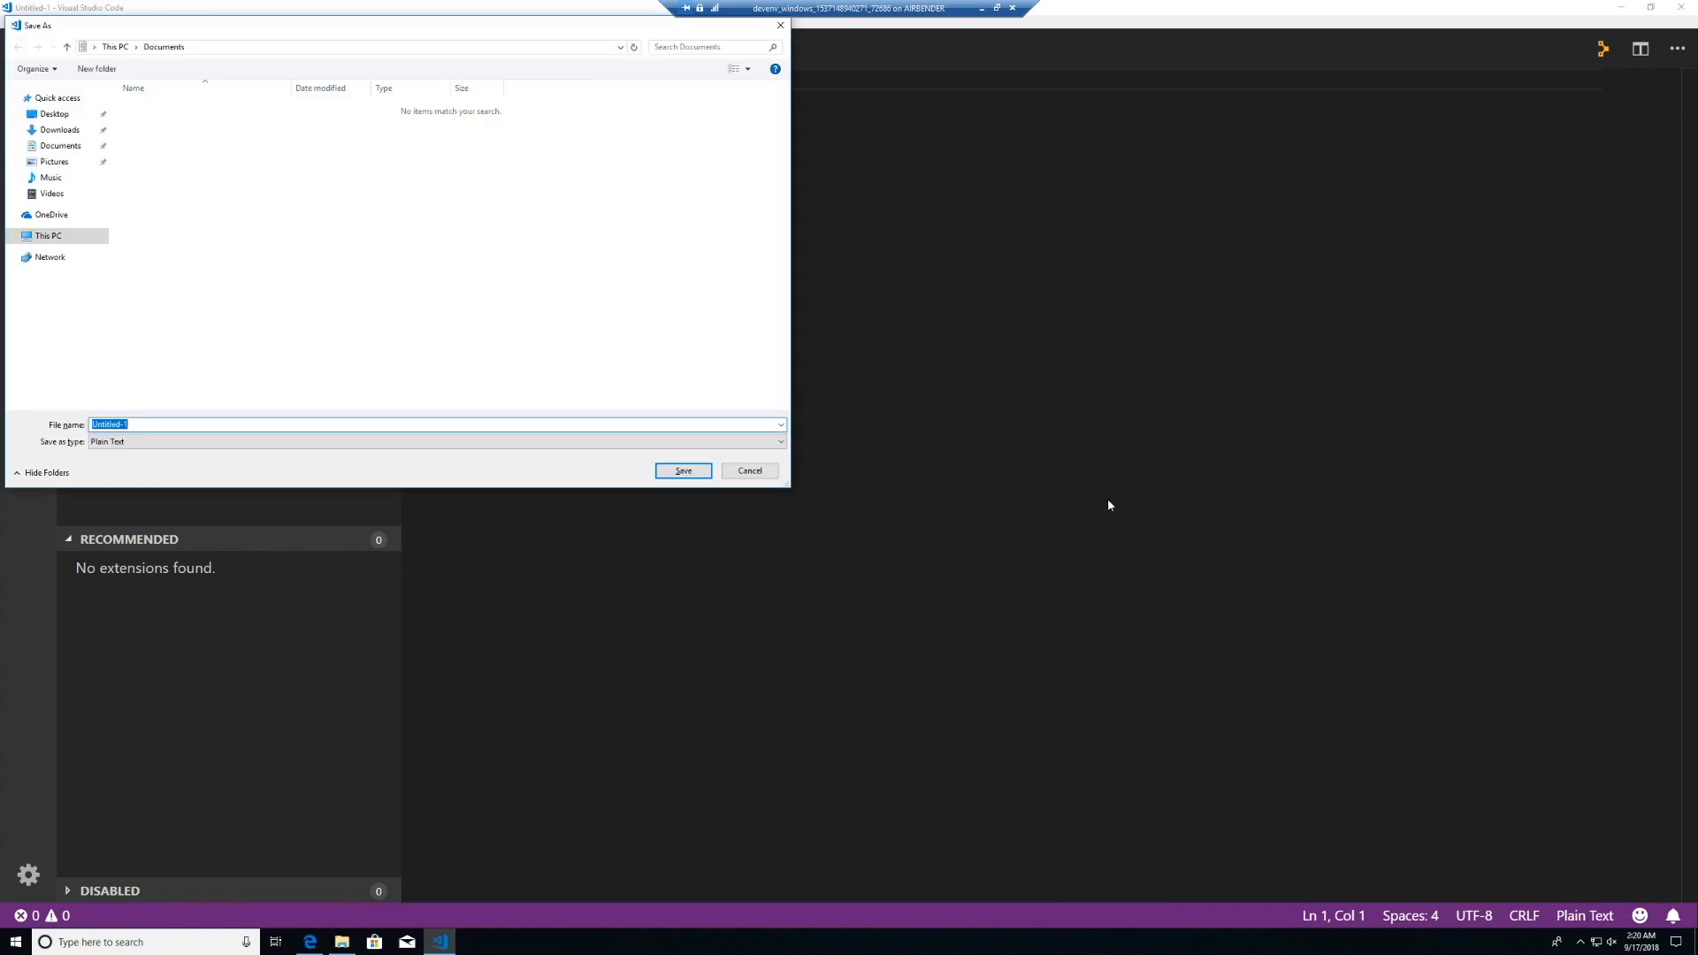
Save the untitled file as foo.pp in Documents and confirm
{"action": "left_click", "coordinate": [681, 470]}
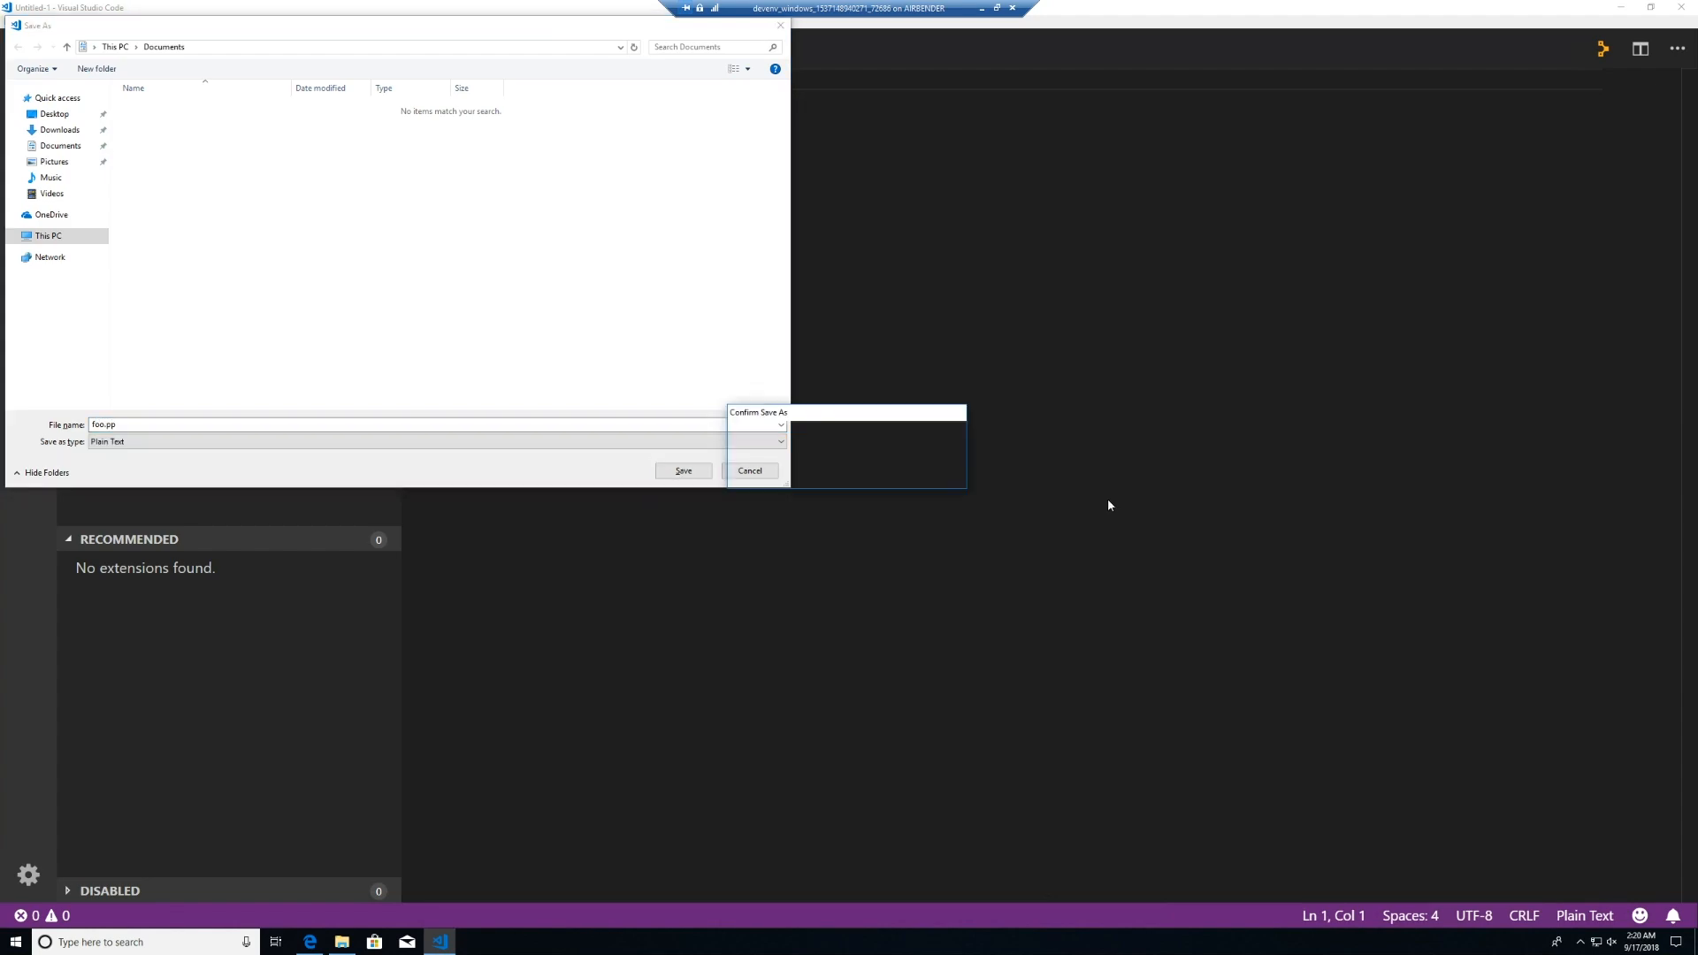
{"action": "left_click", "coordinate": [683, 470]}
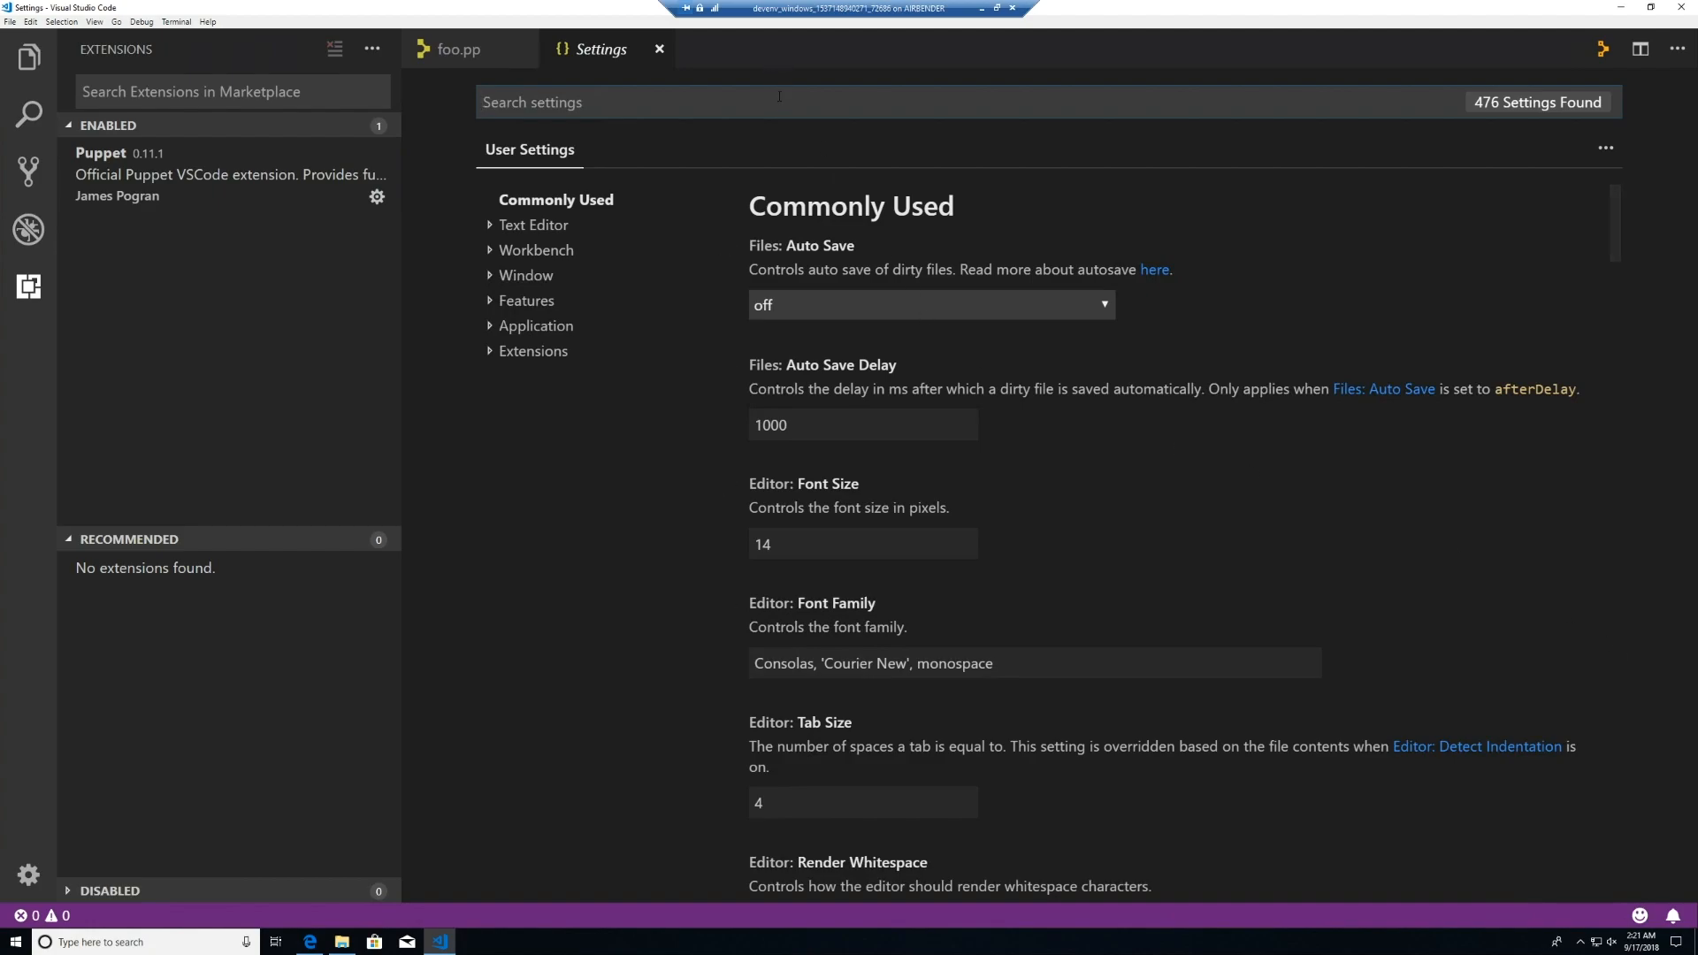
Filter settings by 'puppet' and view the Install Type choices, keeping pdk
{"action": "type", "text": "puppet"}
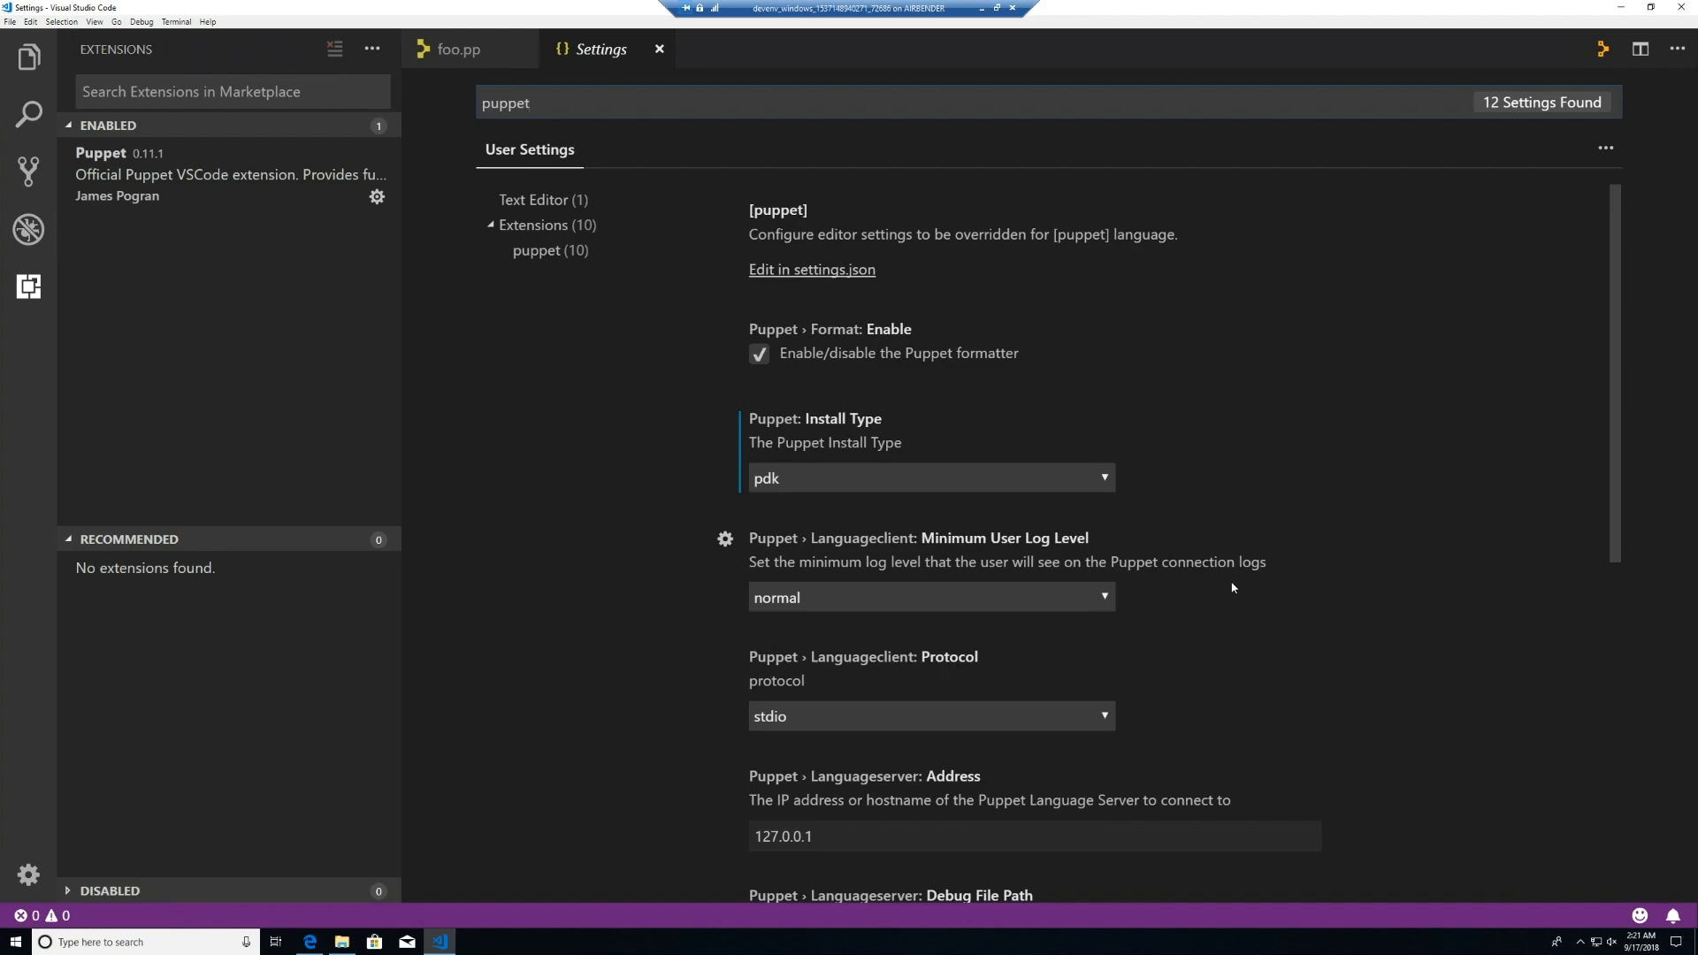
{"action": "mouse_move", "coordinate": [1095, 487]}
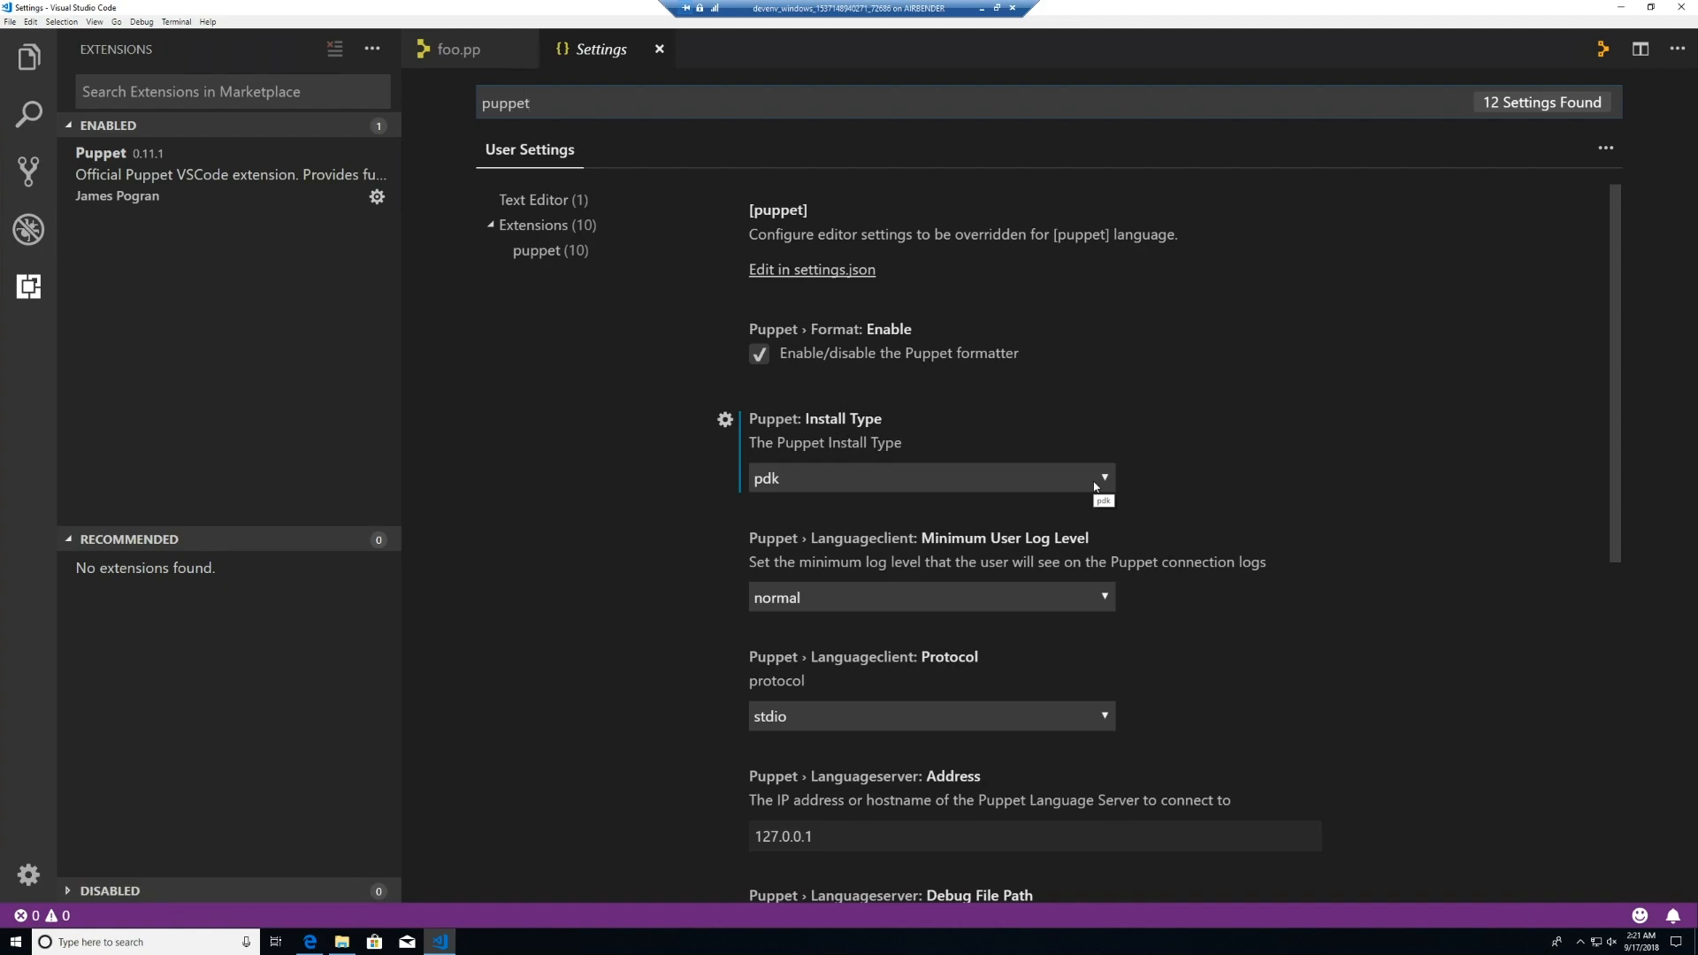
{"action": "left_click", "coordinate": [1103, 478]}
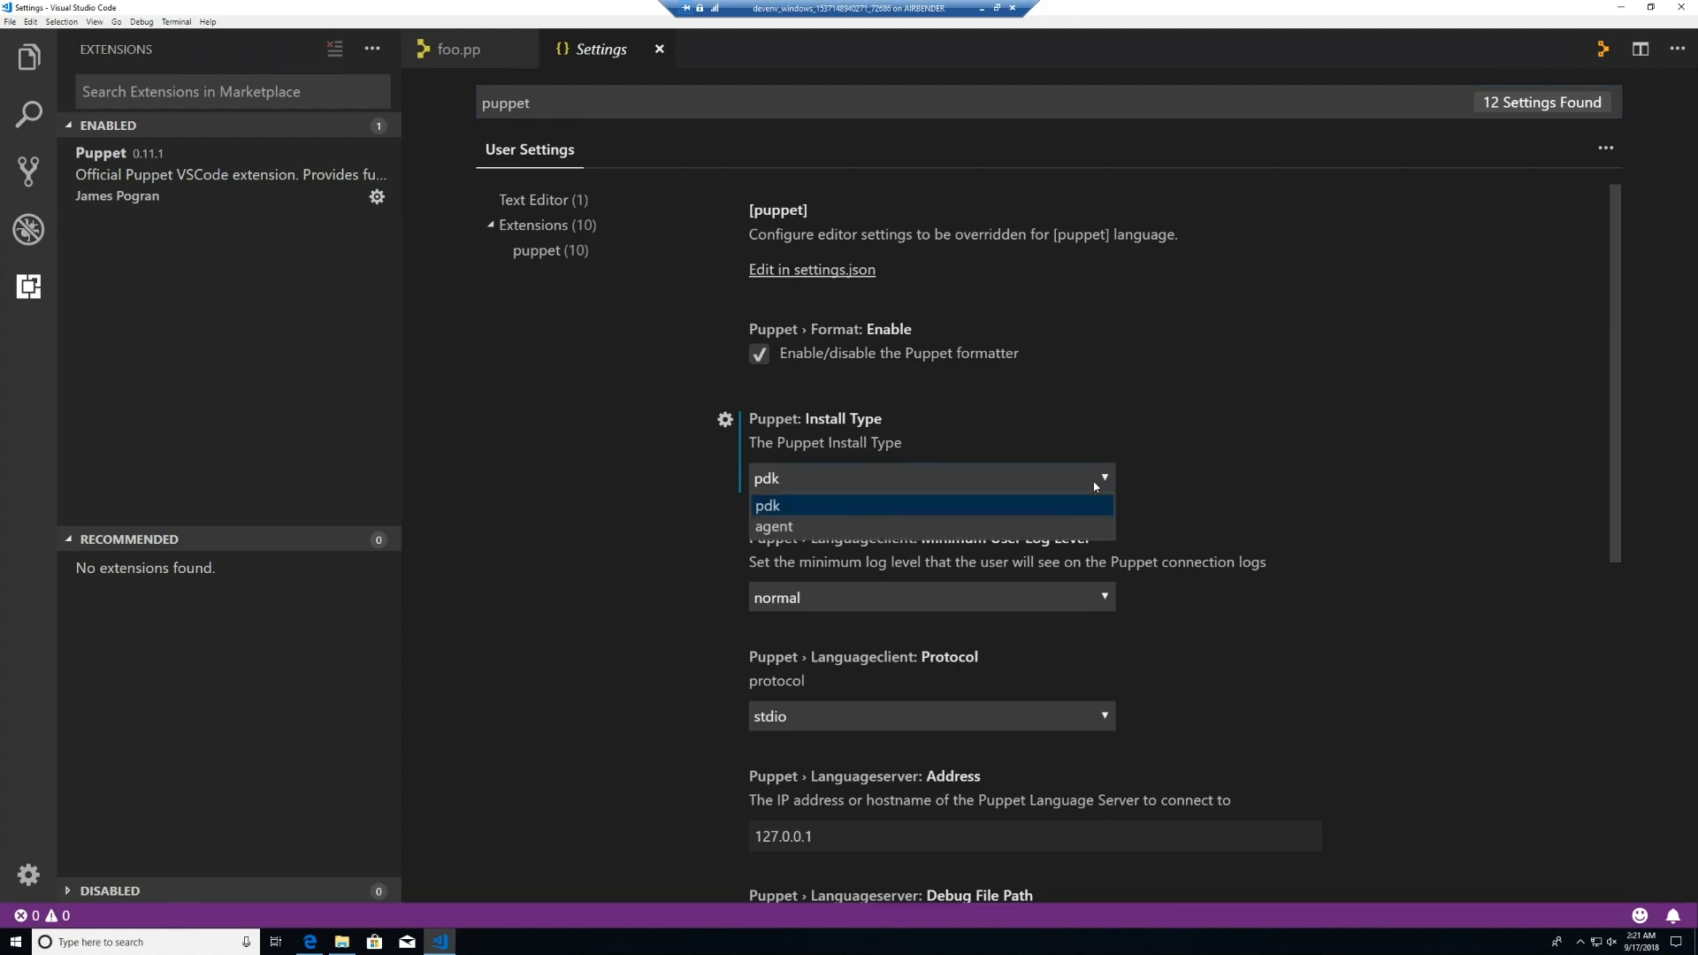
{"action": "mouse_move", "coordinate": [773, 526]}
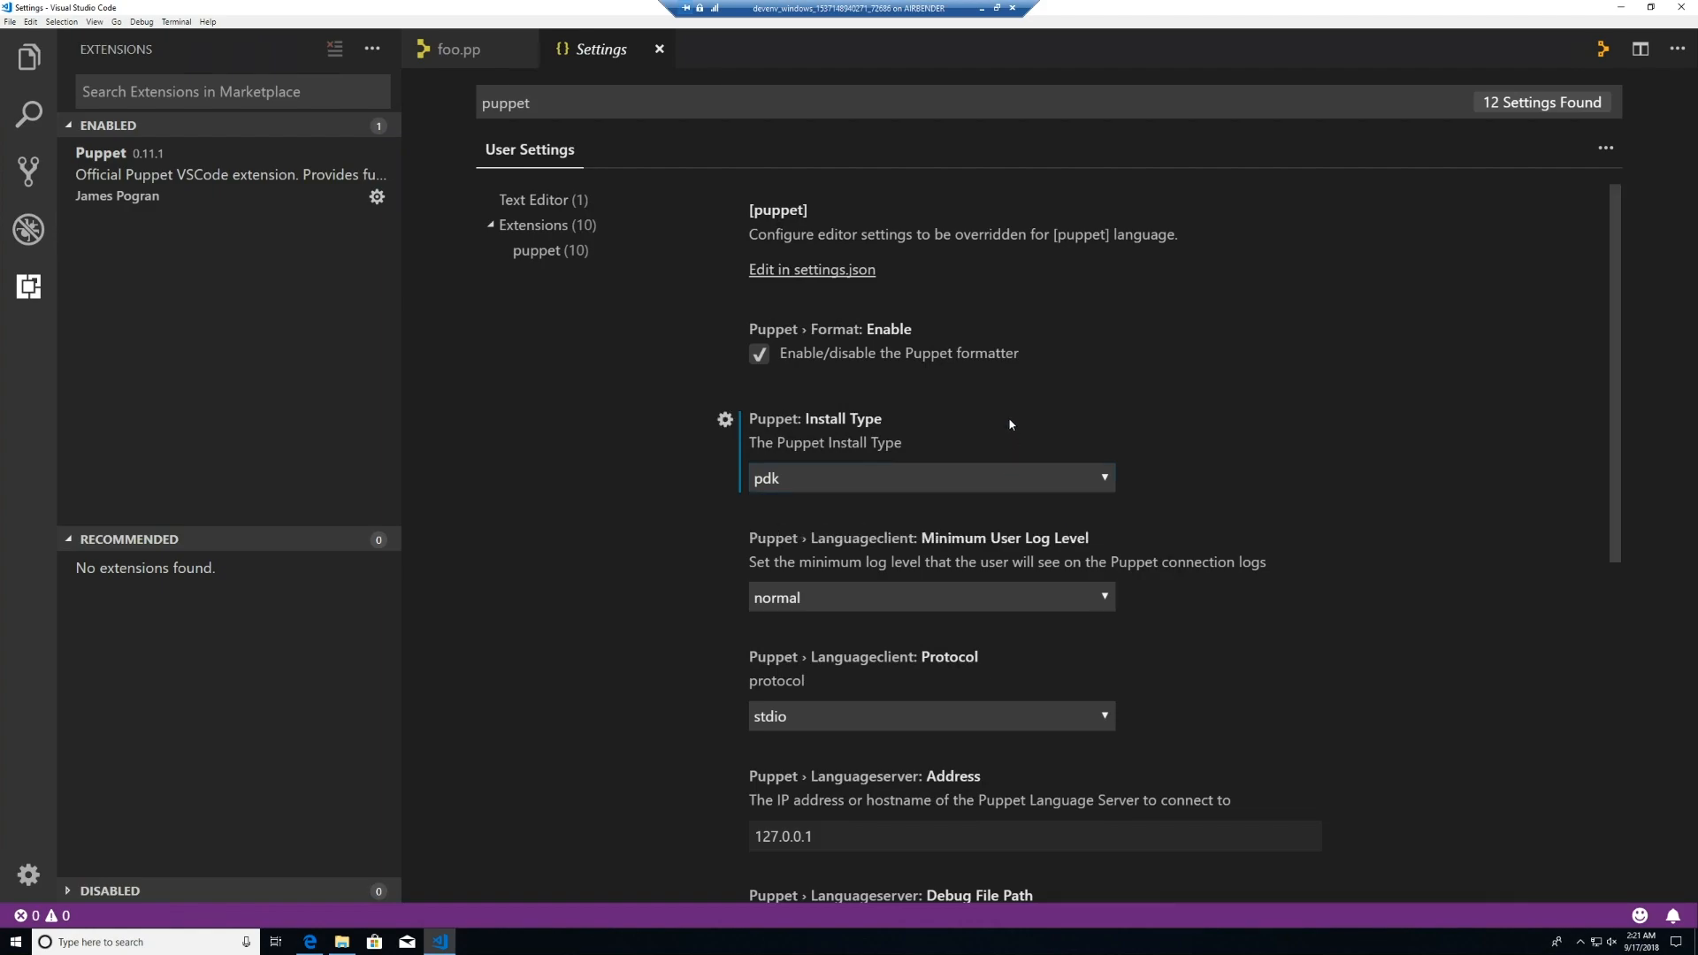
{"action": "mouse_move", "coordinate": [708, 206]}
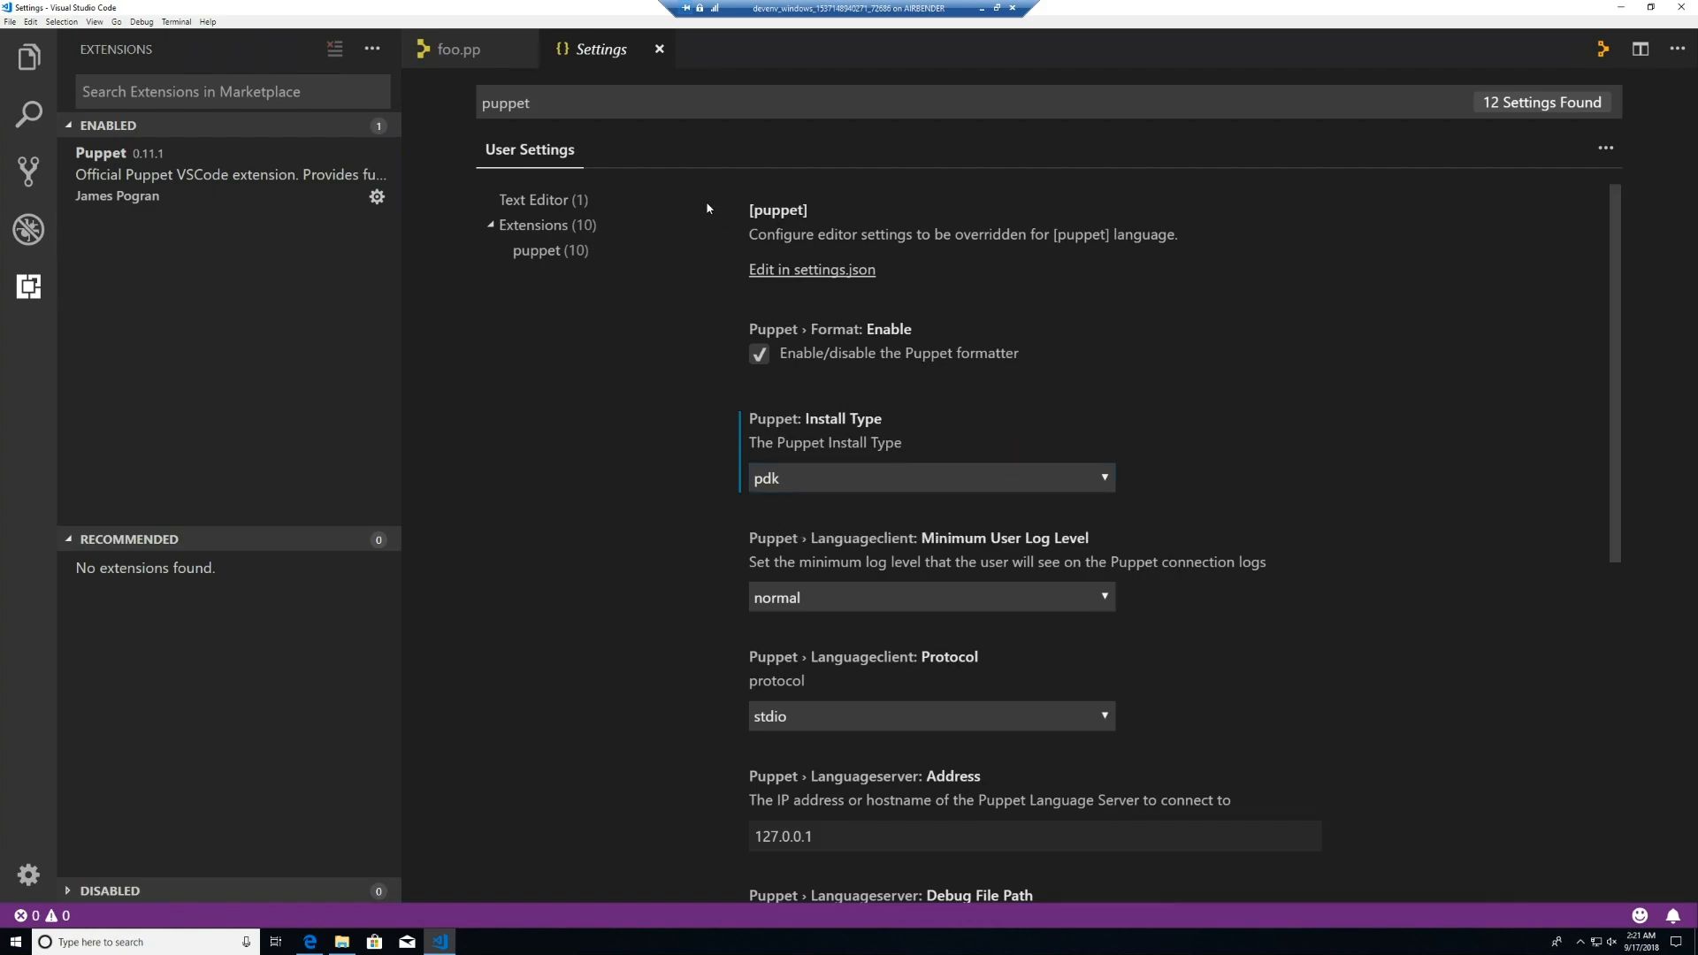
{"action": "left_click", "coordinate": [457, 49]}
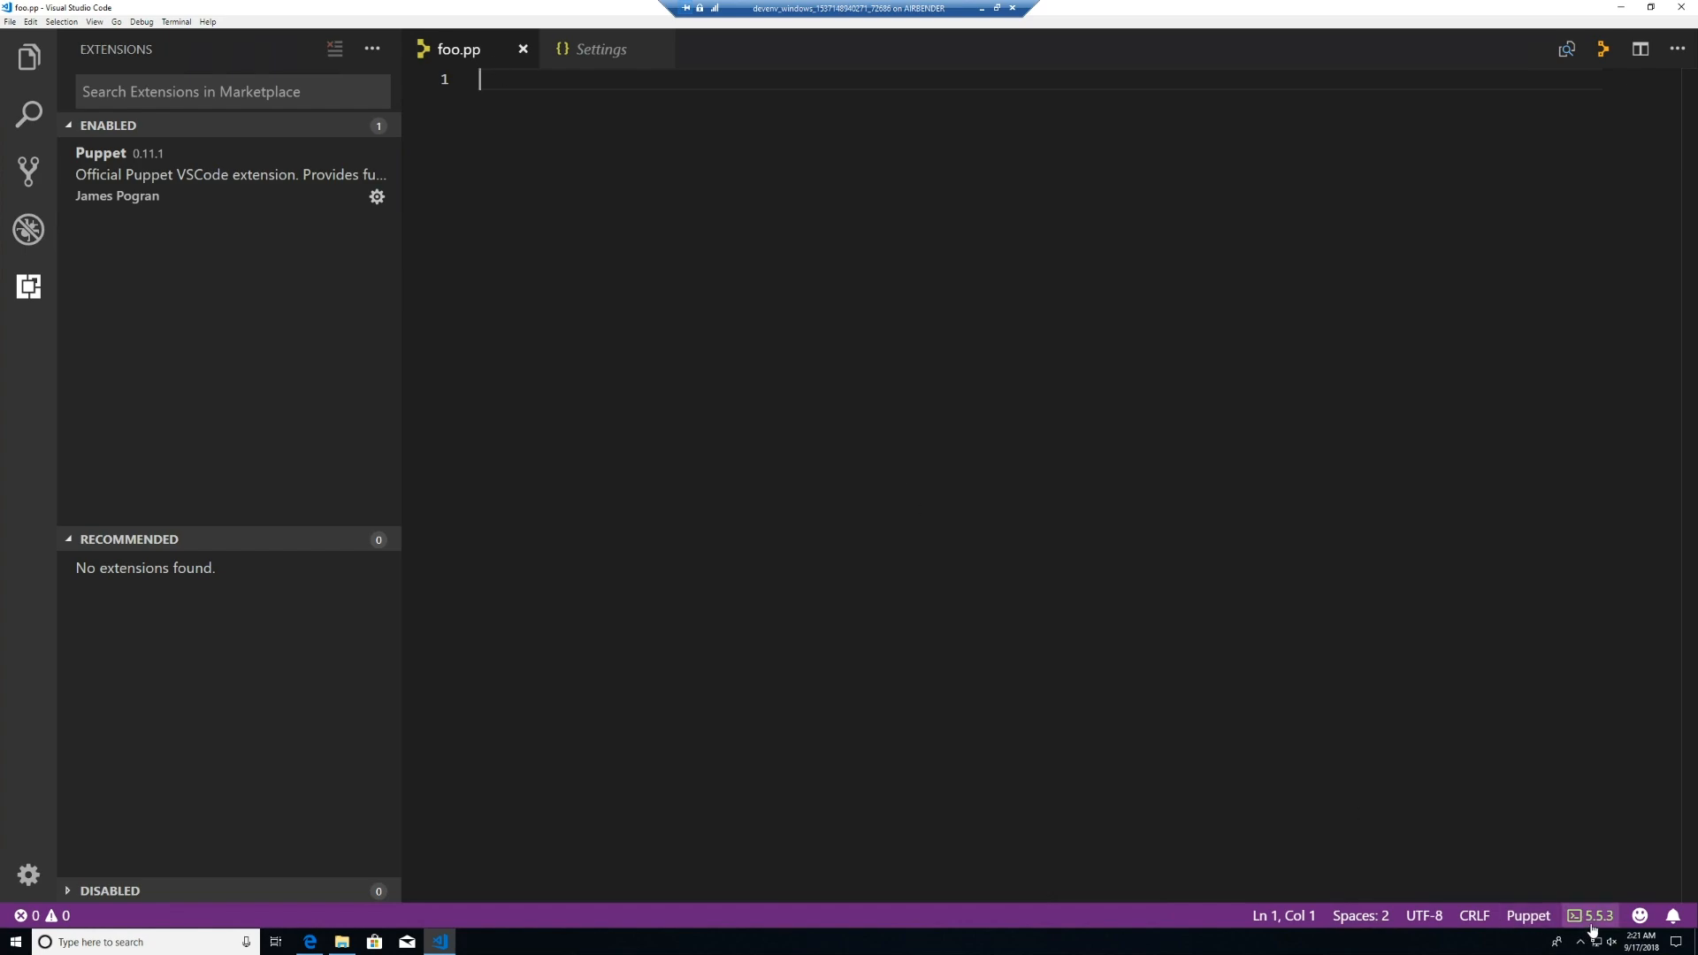
Type 'use' in foo.pp and accept the user resource suggestion
{"action": "type", "text": "use"}
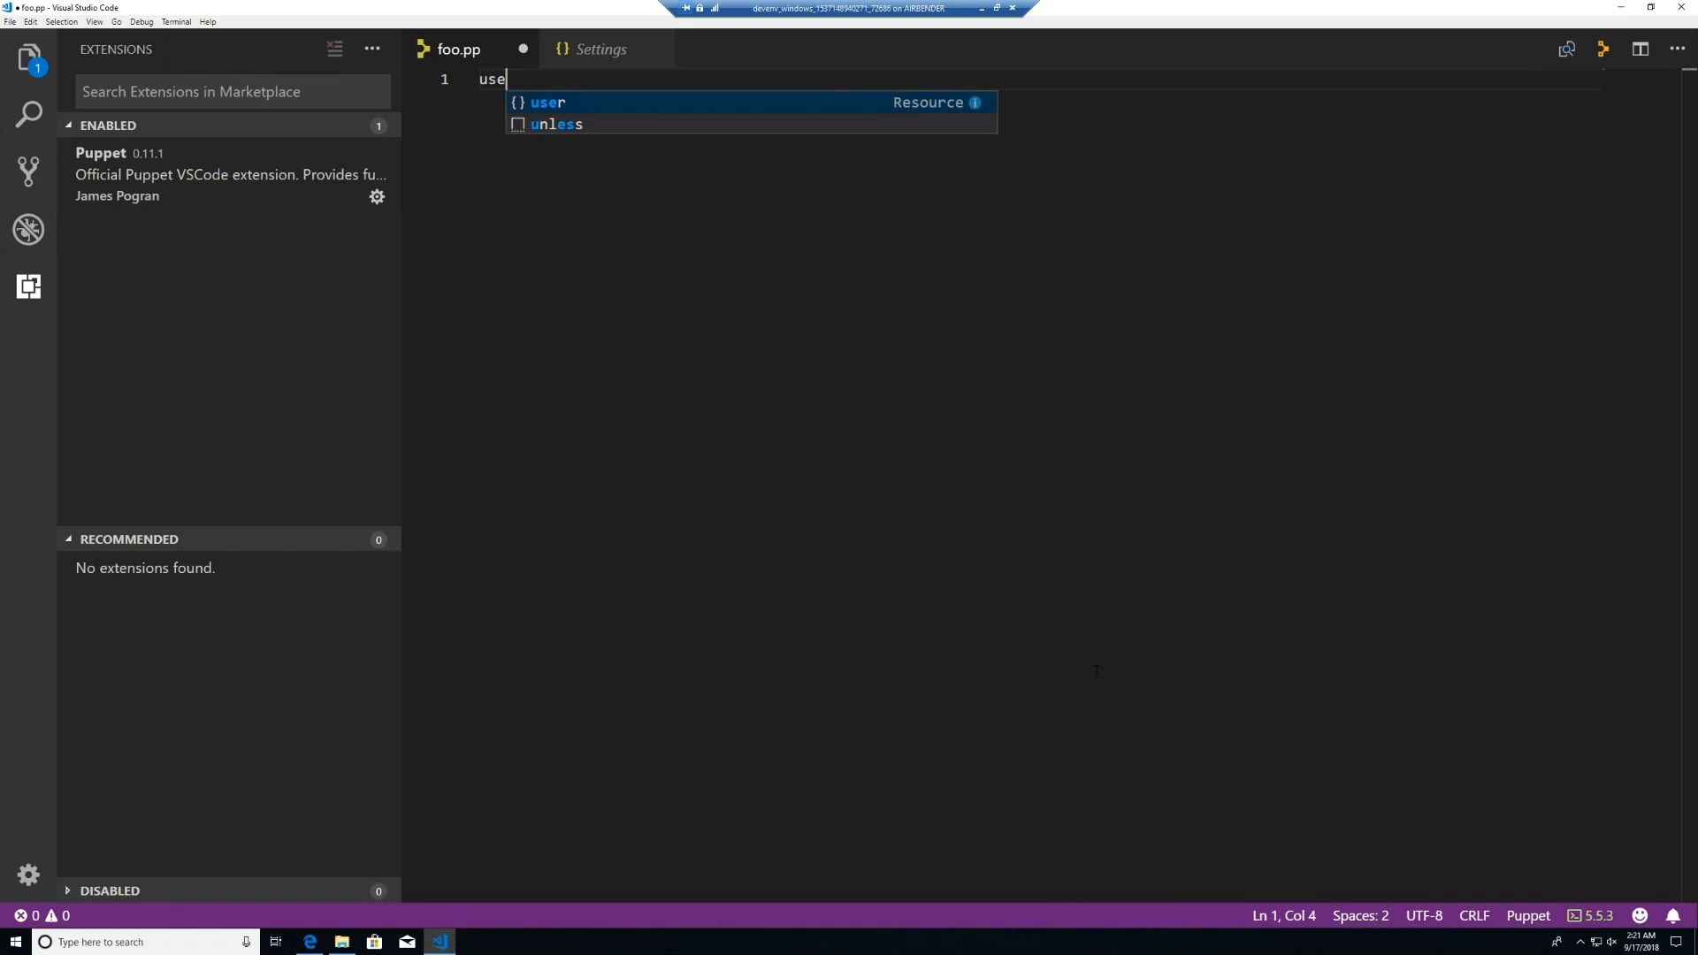
{"action": "key", "text": "Tab"}
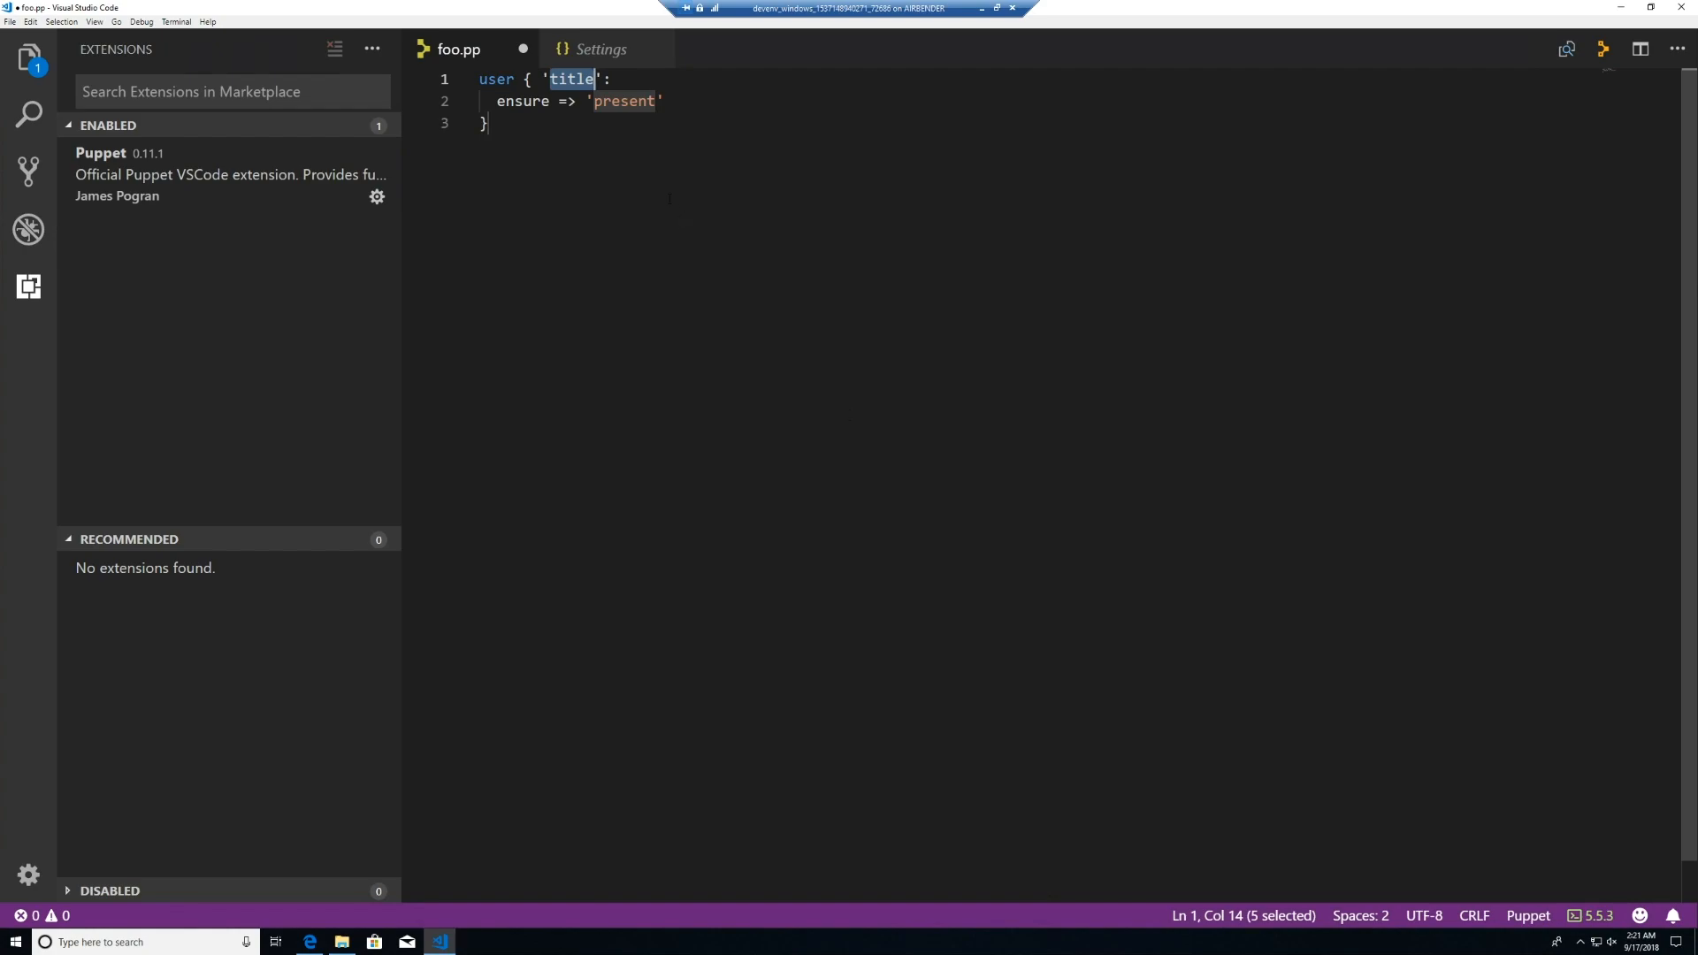
{"action": "left_click", "coordinate": [602, 49]}
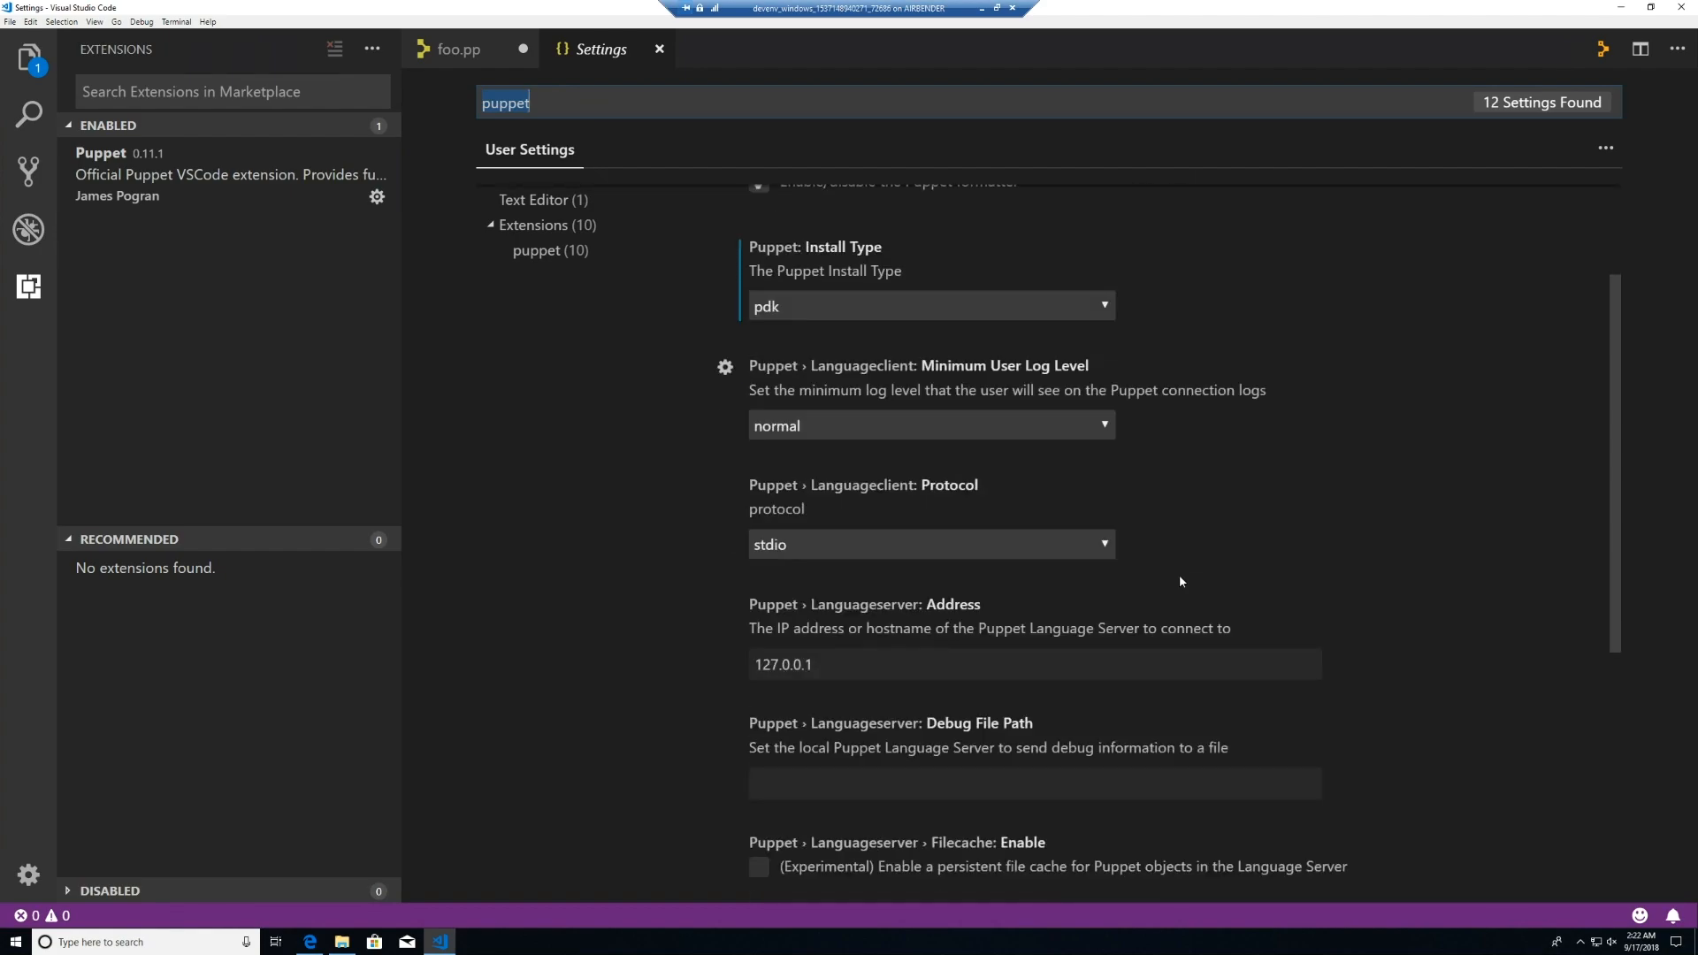
{"action": "mouse_move", "coordinate": [1096, 428]}
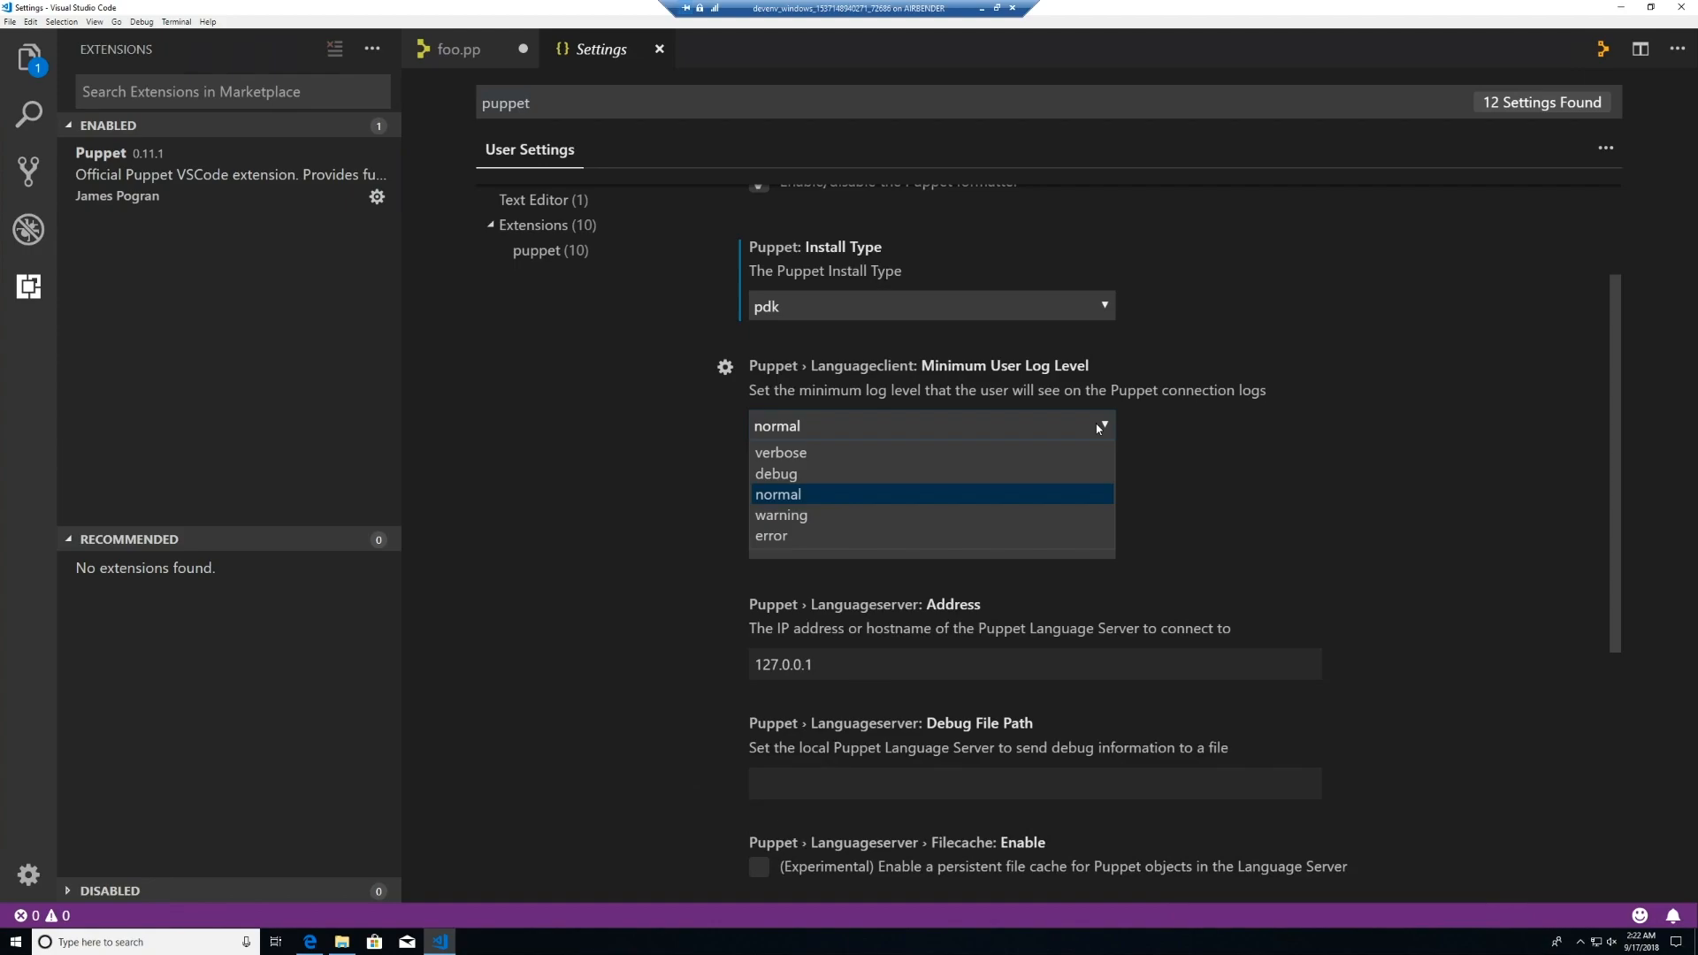
{"action": "mouse_move", "coordinate": [1212, 450]}
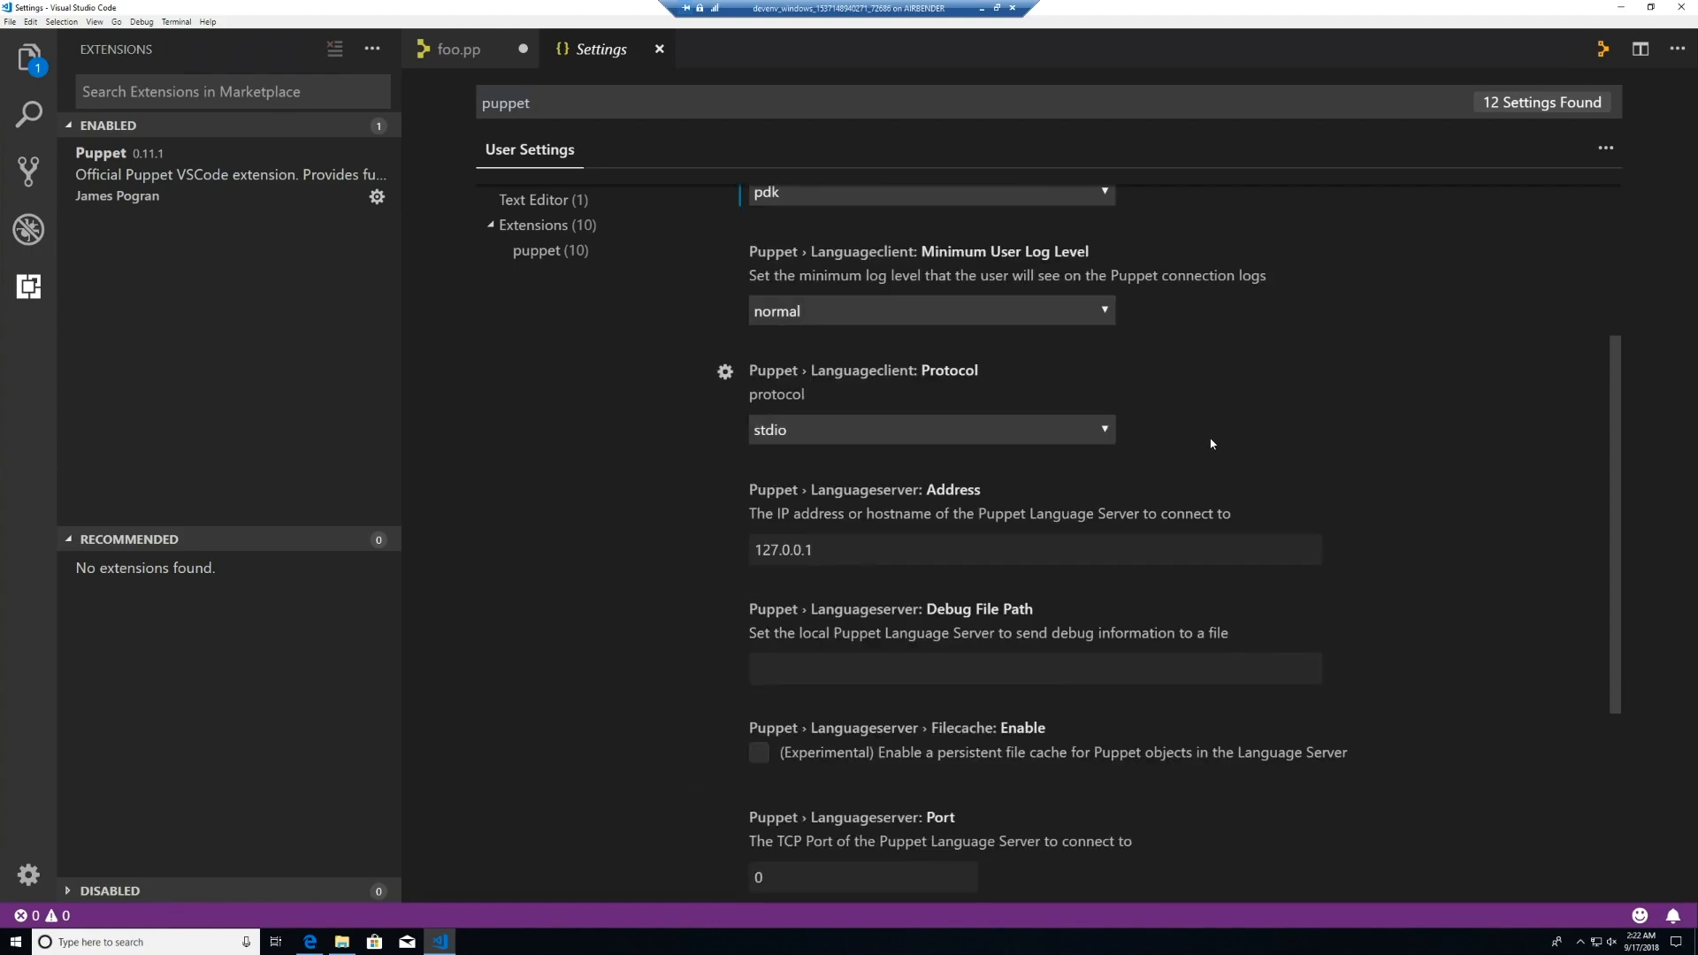
{"action": "mouse_move", "coordinate": [1104, 430]}
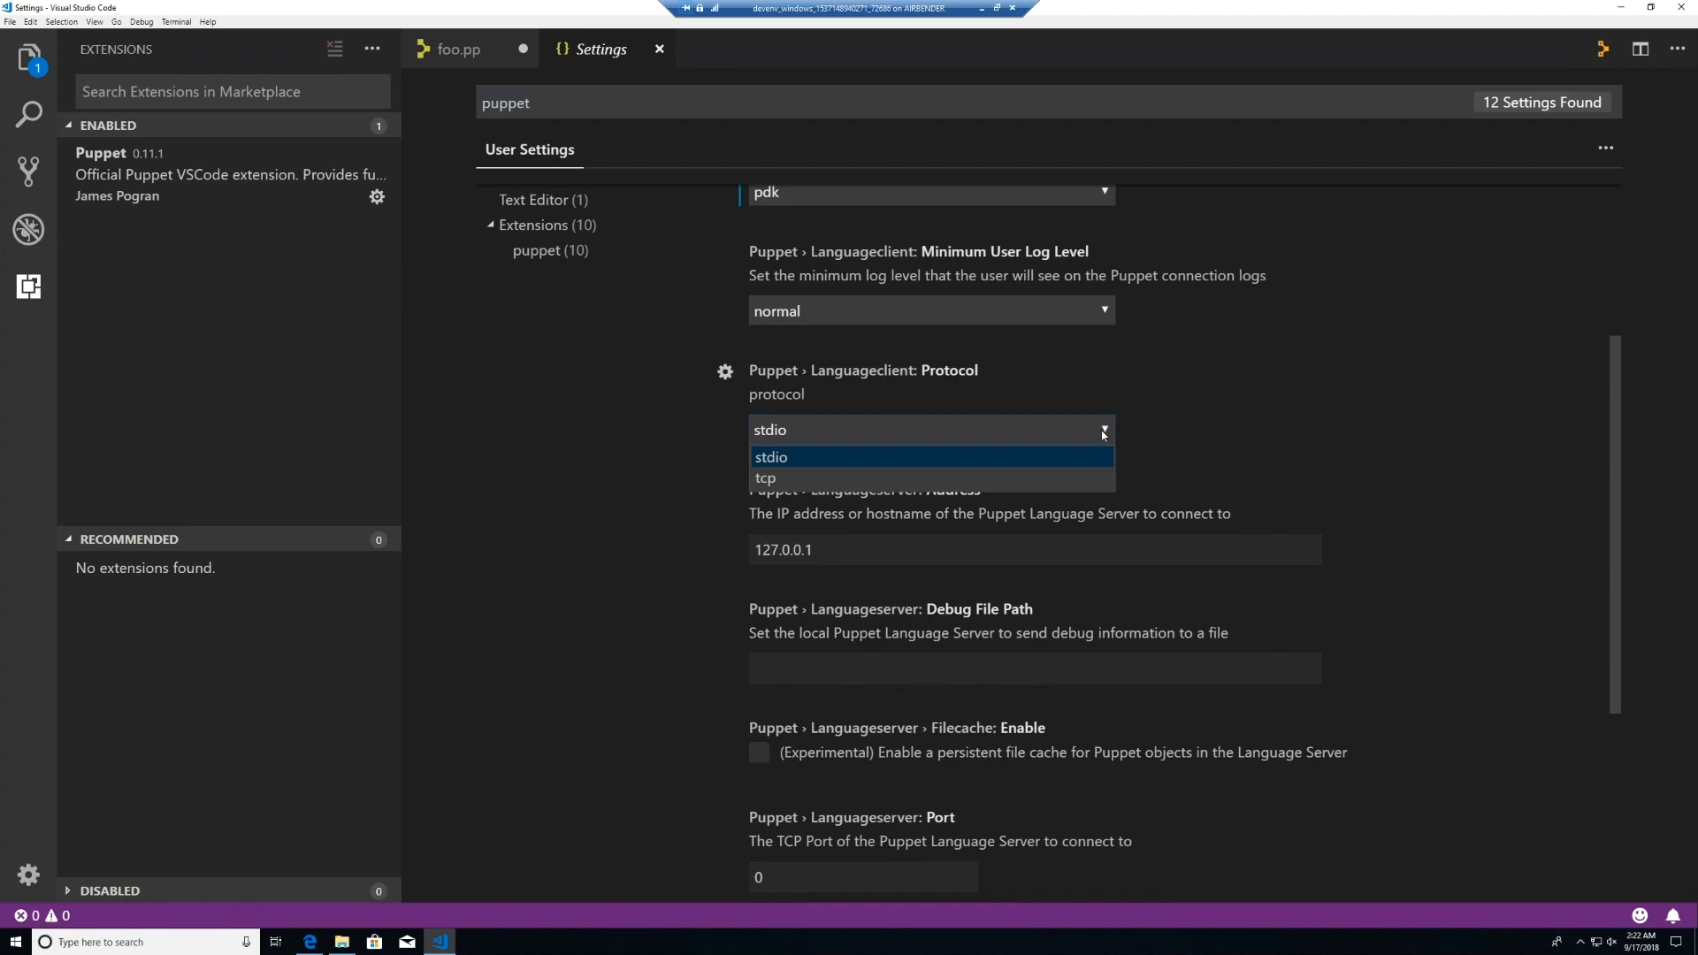
Review the Puppet log level and protocol settings, keeping stdio, then return to foo.pp
{"action": "left_click", "coordinate": [770, 457]}
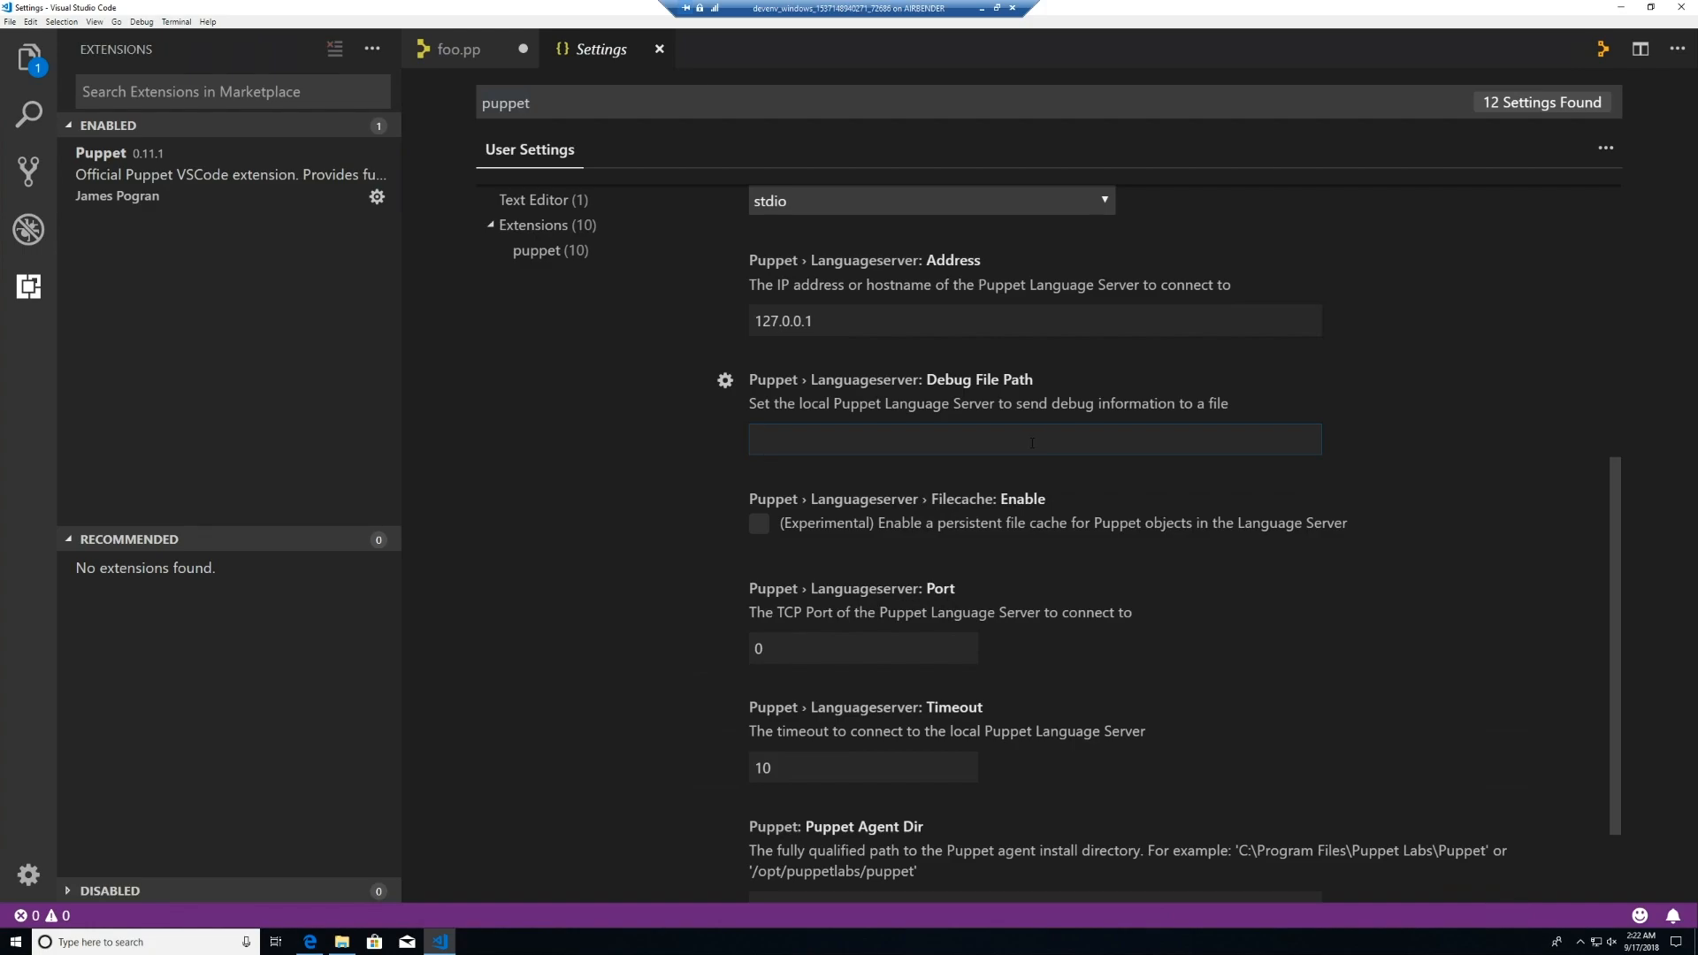
{"action": "scroll", "scroll_direction": "down", "scroll_amount": 3}
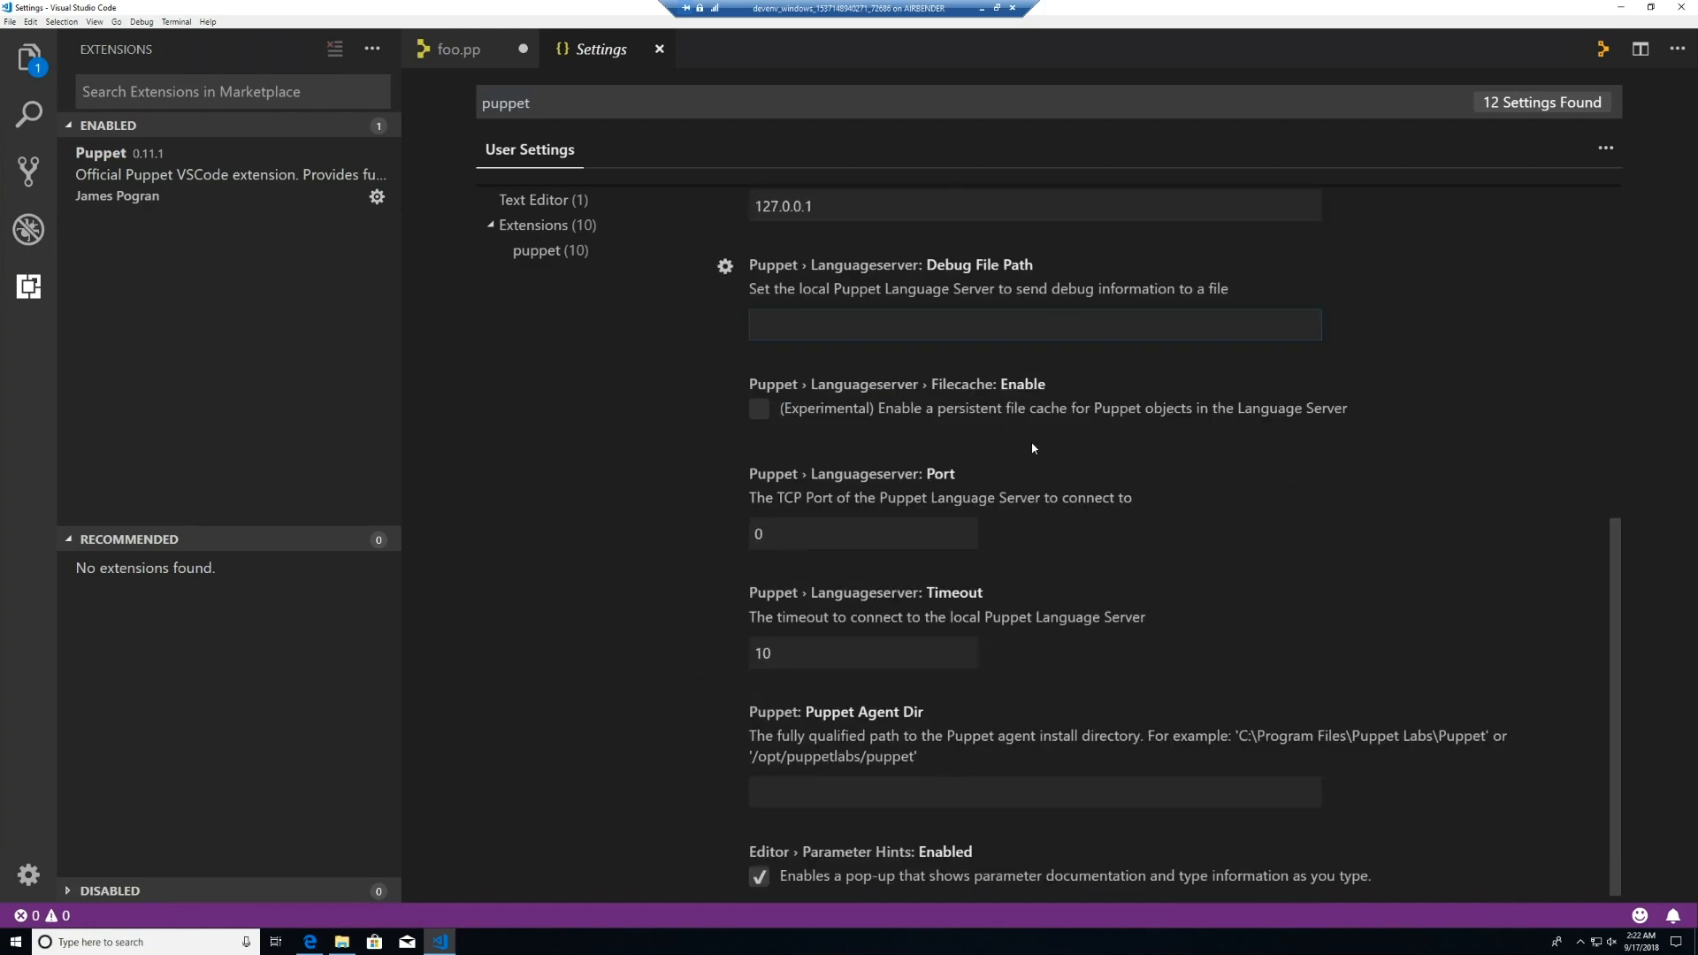
{"action": "scroll", "scroll_direction": "down", "scroll_amount": 3}
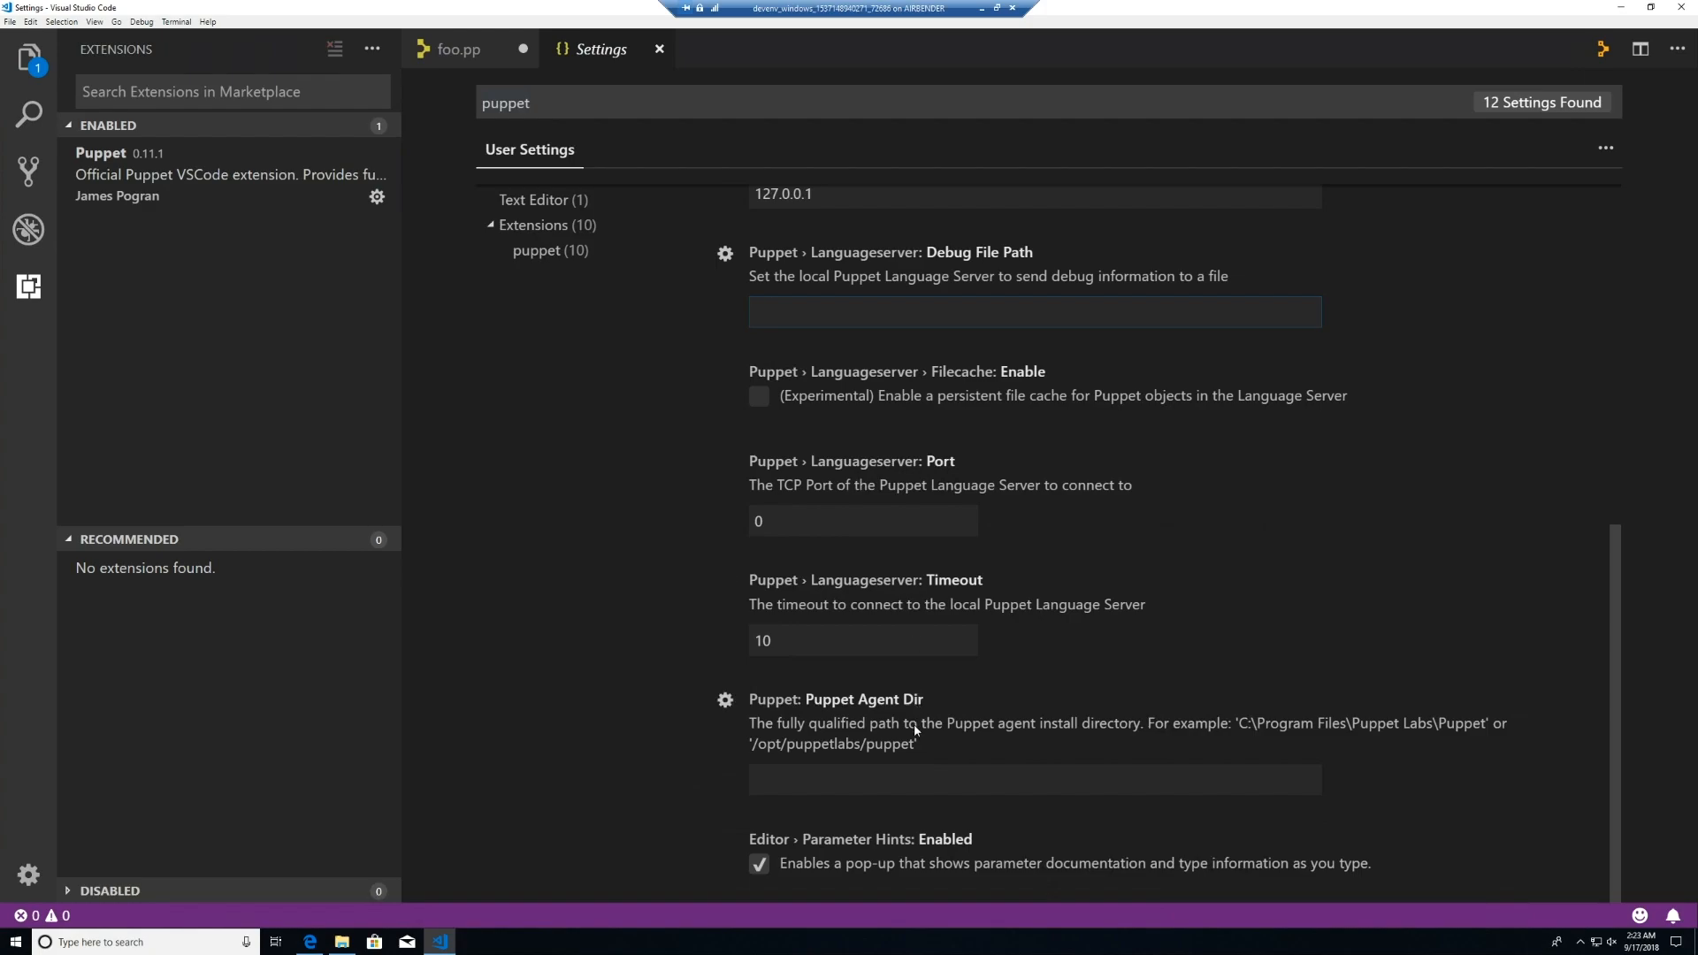
{"action": "left_click", "coordinate": [912, 778]}
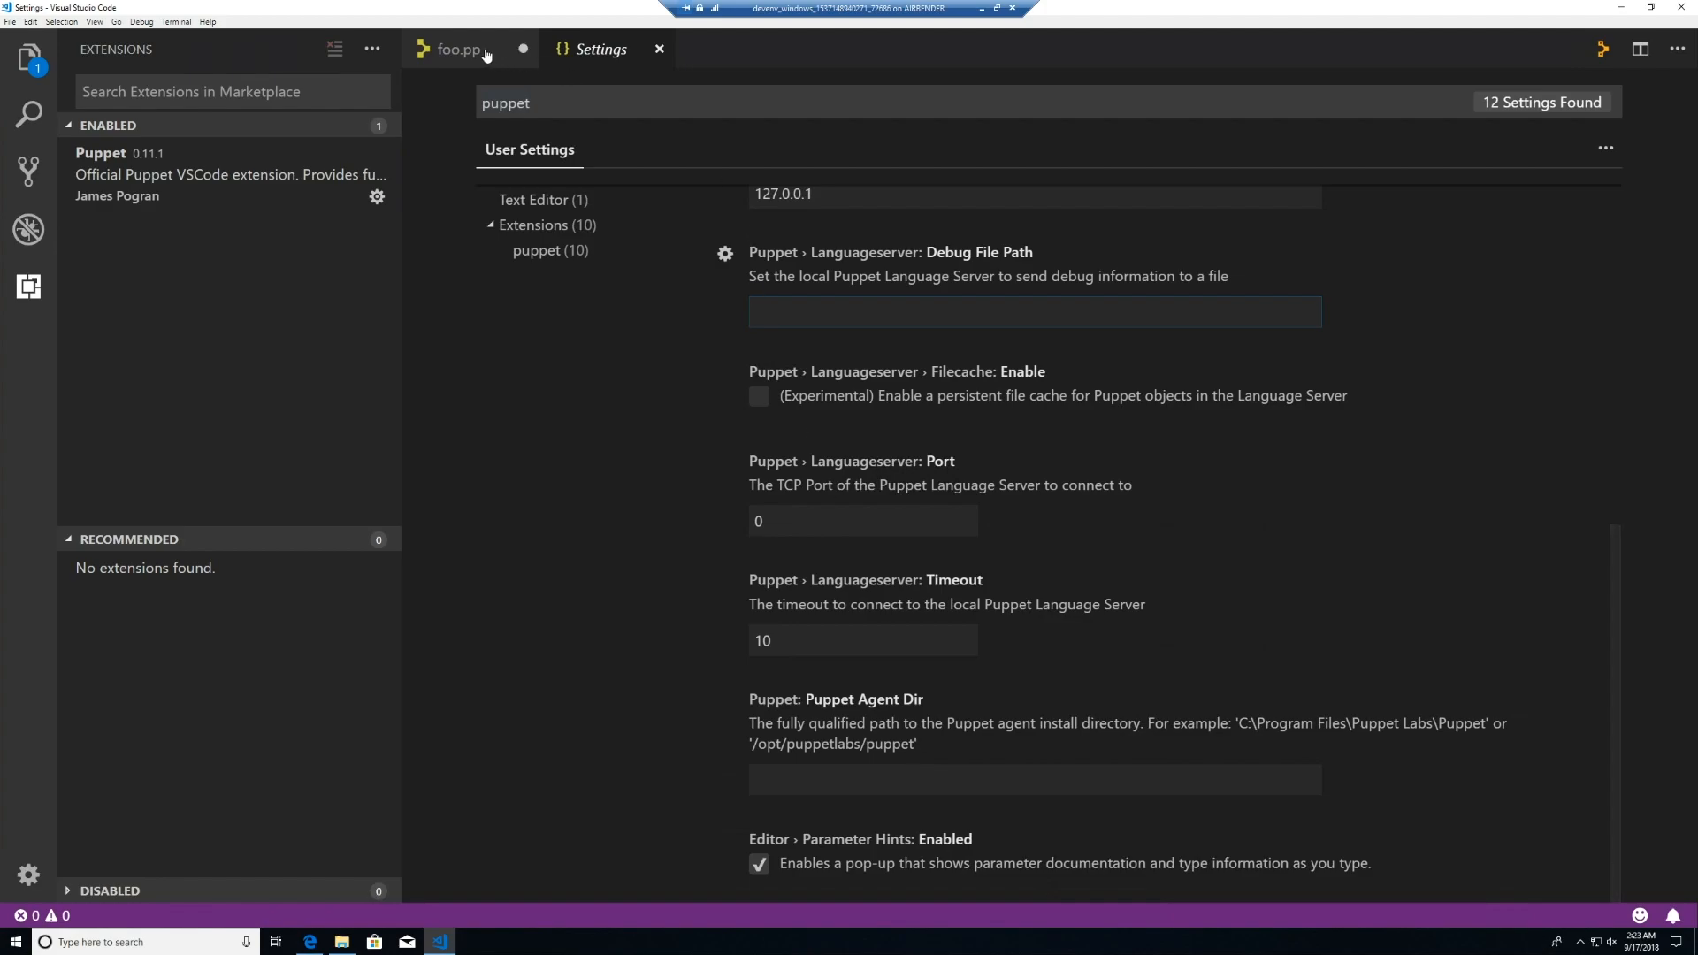
{"action": "left_click", "coordinate": [457, 49]}
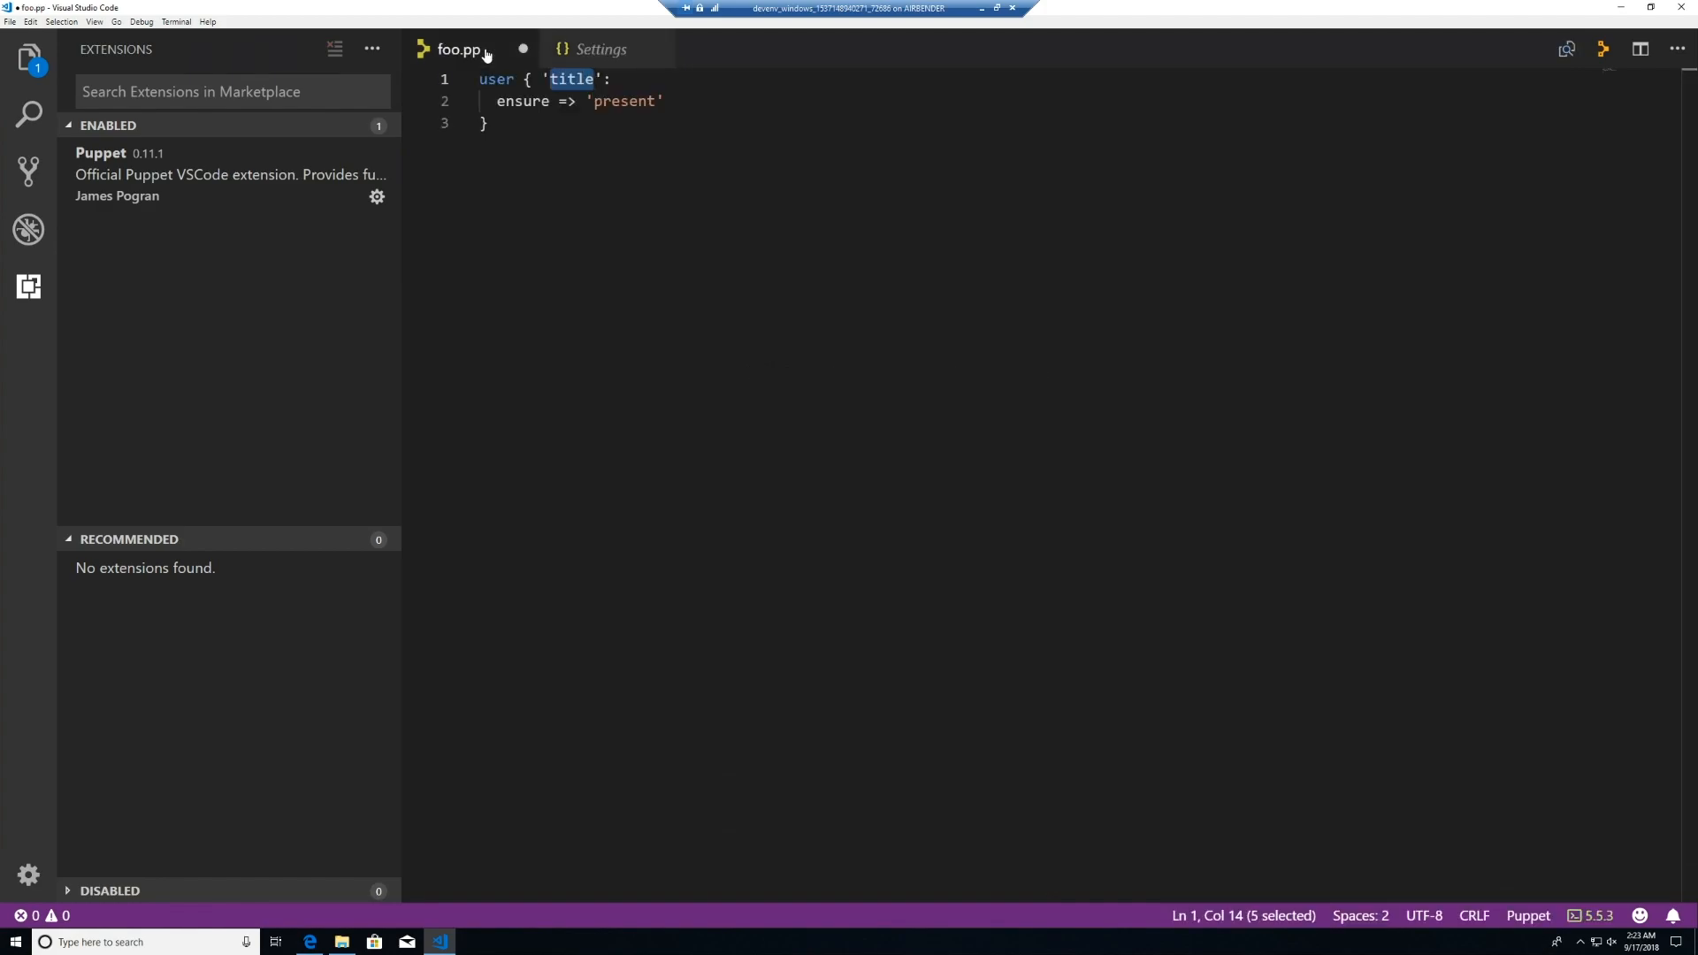